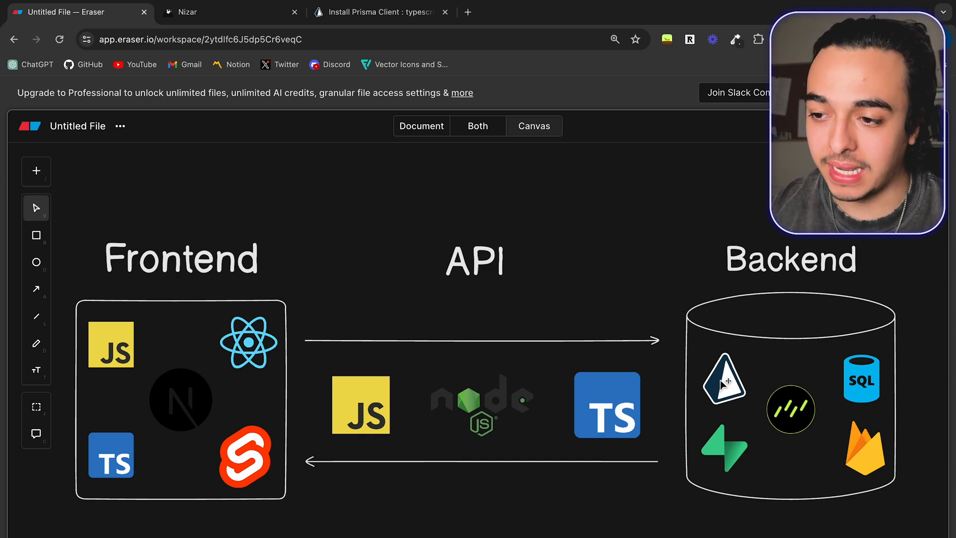
# Add a 'looks' text label above the Frontend heading and drag it closer
pyautogui.click(35, 370)
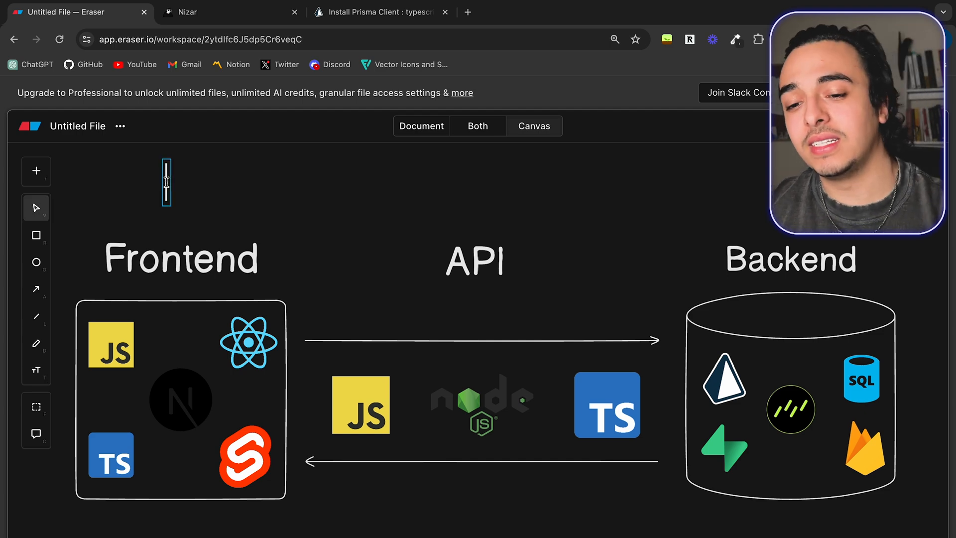
pyautogui.write('looks')
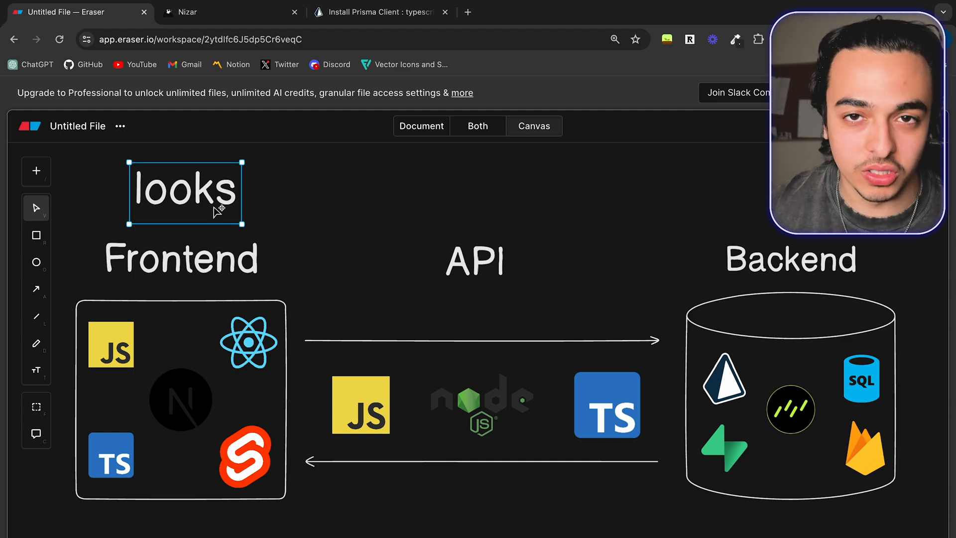
pyautogui.moveTo(315, 315)
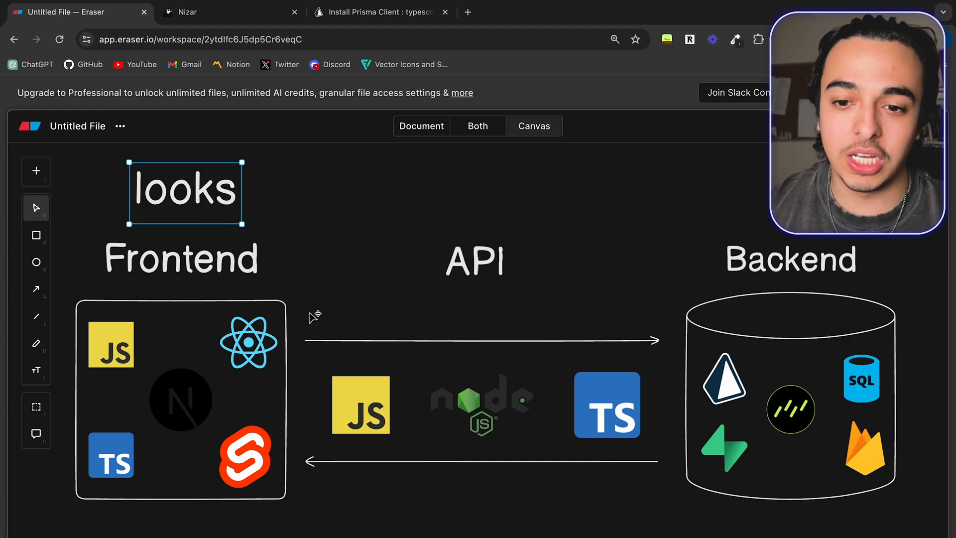
pyautogui.moveTo(204, 381)
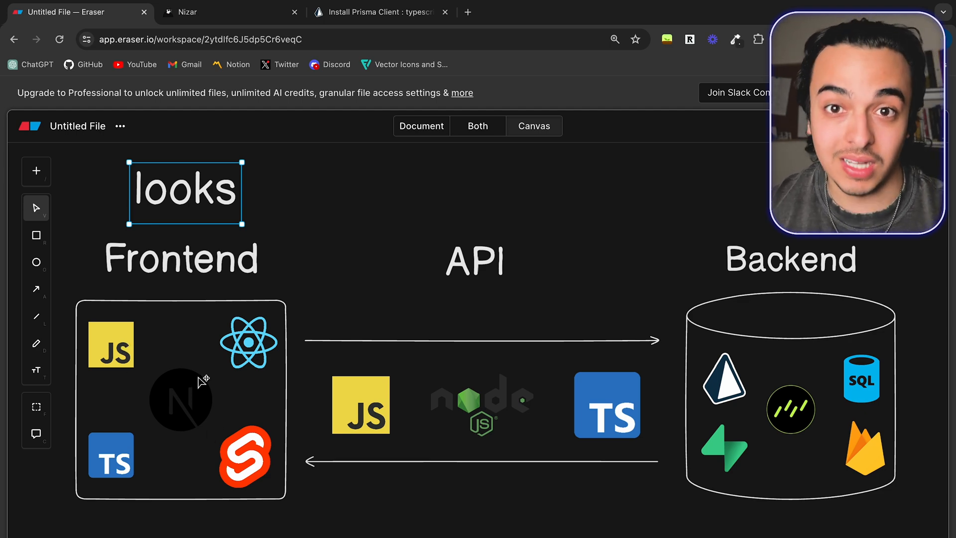
pyautogui.moveTo(202, 381); pyautogui.dragTo(183, 219)
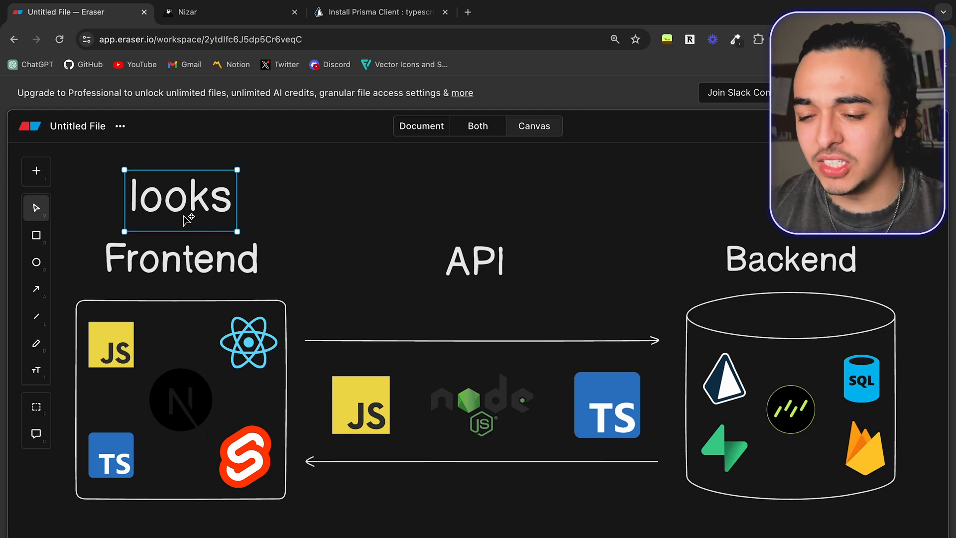
pyautogui.click(226, 12)
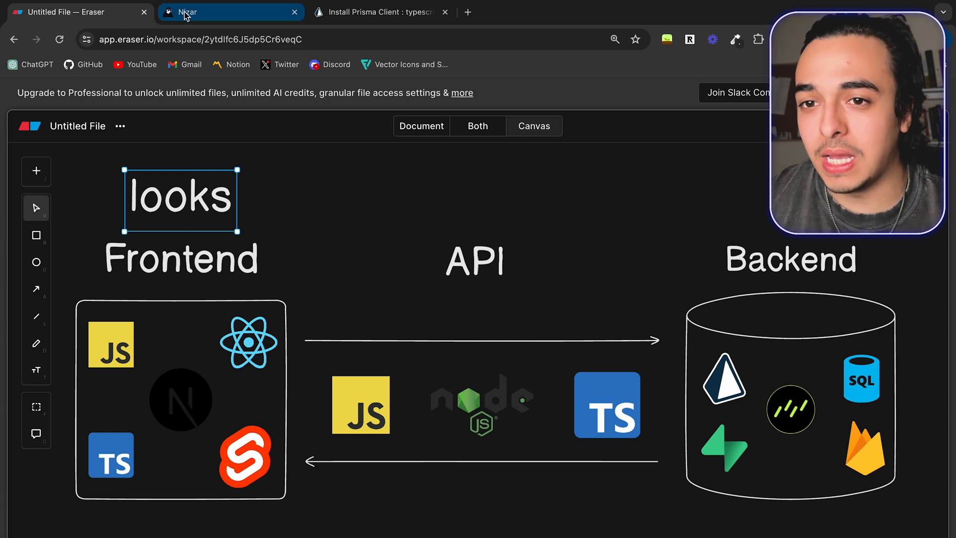
pyautogui.click(231, 12)
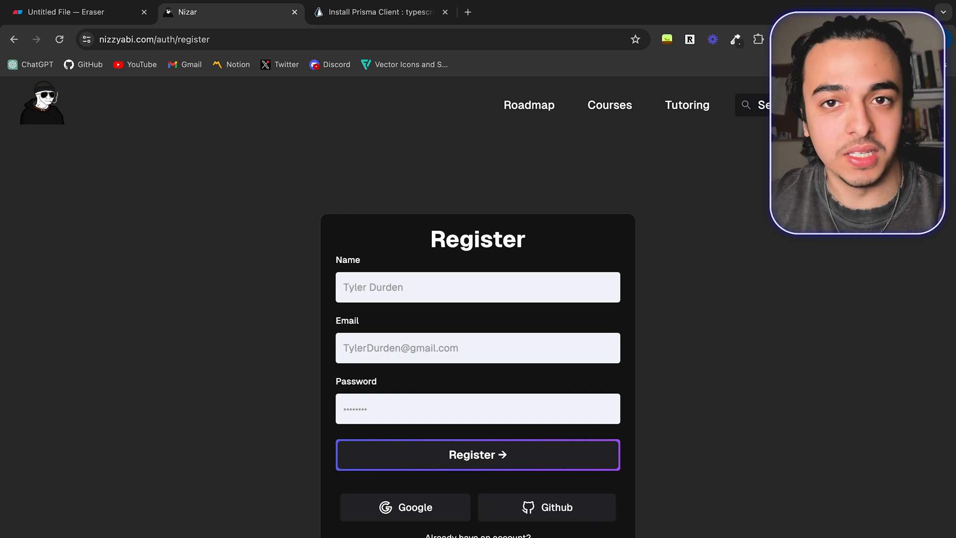
pyautogui.doubleClick(347, 260)
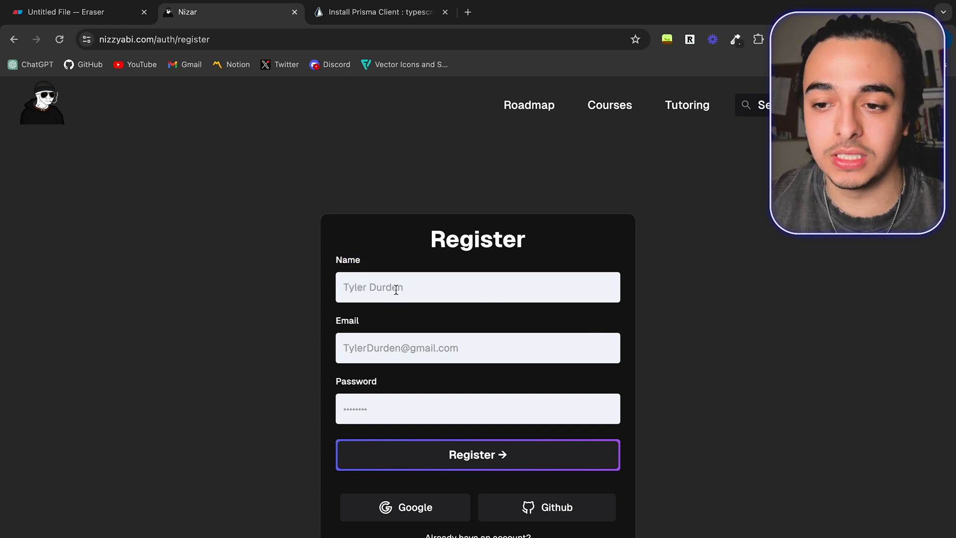
pyautogui.moveTo(400, 440)
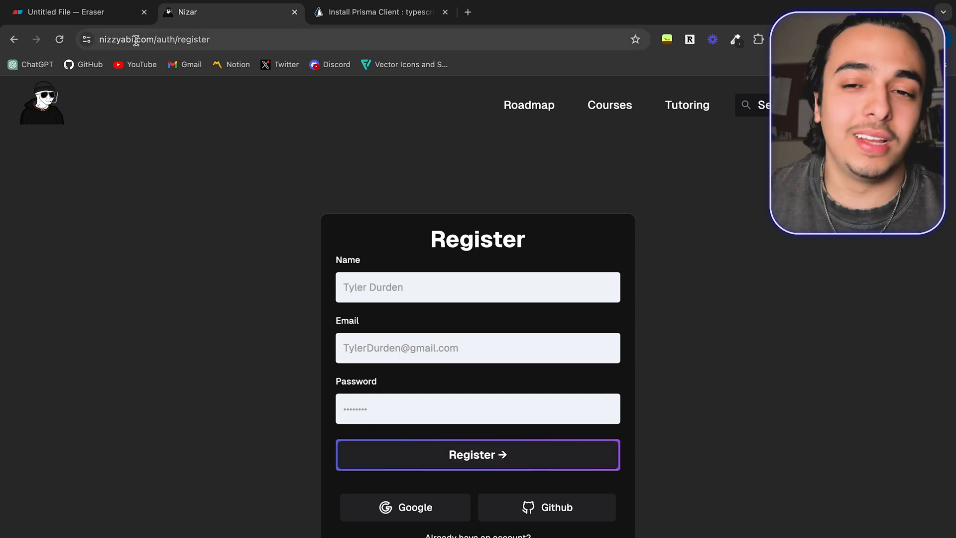
pyautogui.click(73, 12)
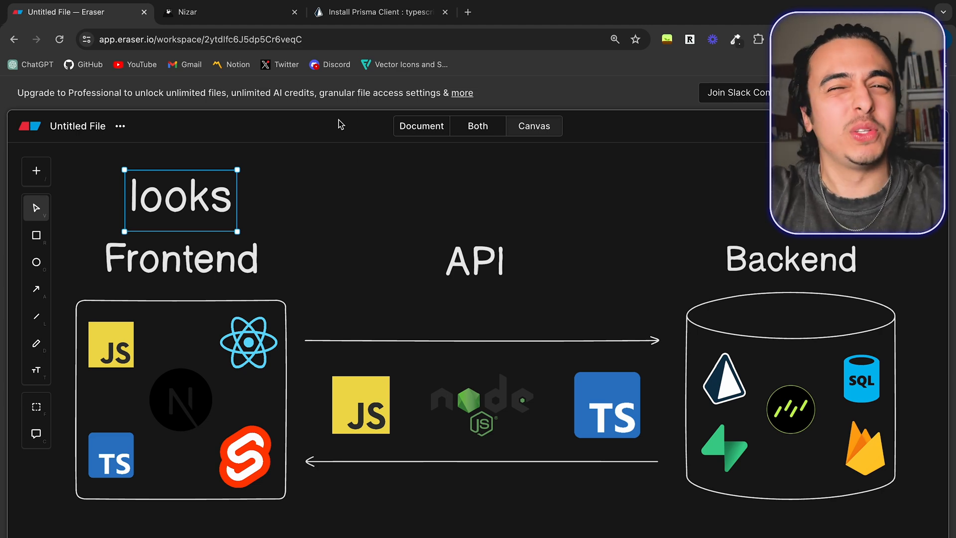
pyautogui.moveTo(526, 9)
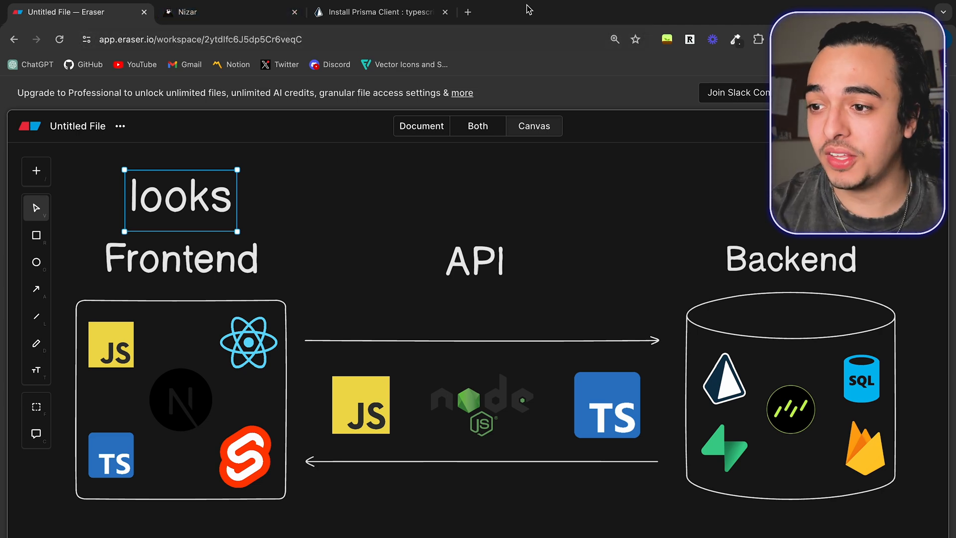
# Select the Backend heading above the cylinder, move it up, and rename it Database
pyautogui.click(790, 257)
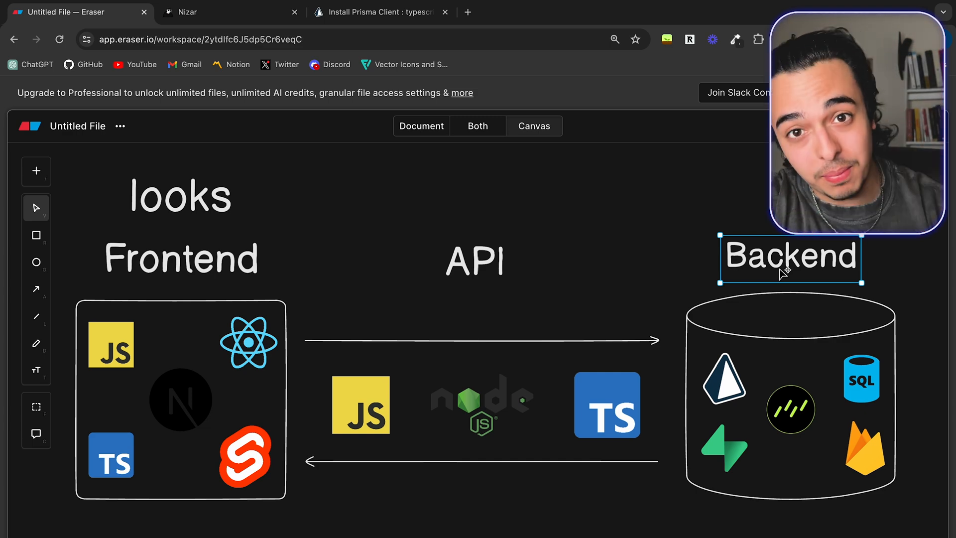
pyautogui.moveTo(789, 256); pyautogui.dragTo(790, 214)
pyautogui.write('Database')
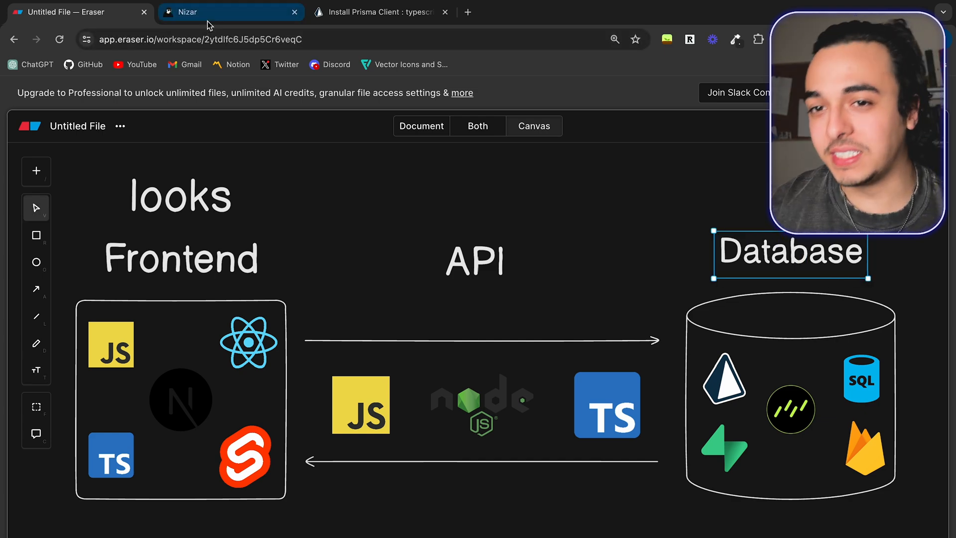
# On the Nizar tab, fill in the registration form with name 'joh' and submit it
pyautogui.click(231, 12)
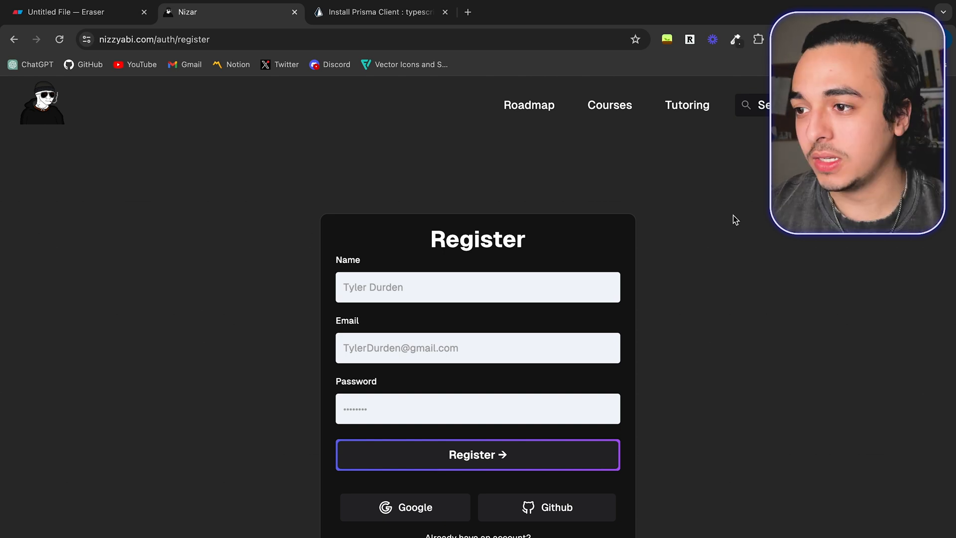
pyautogui.click(478, 287)
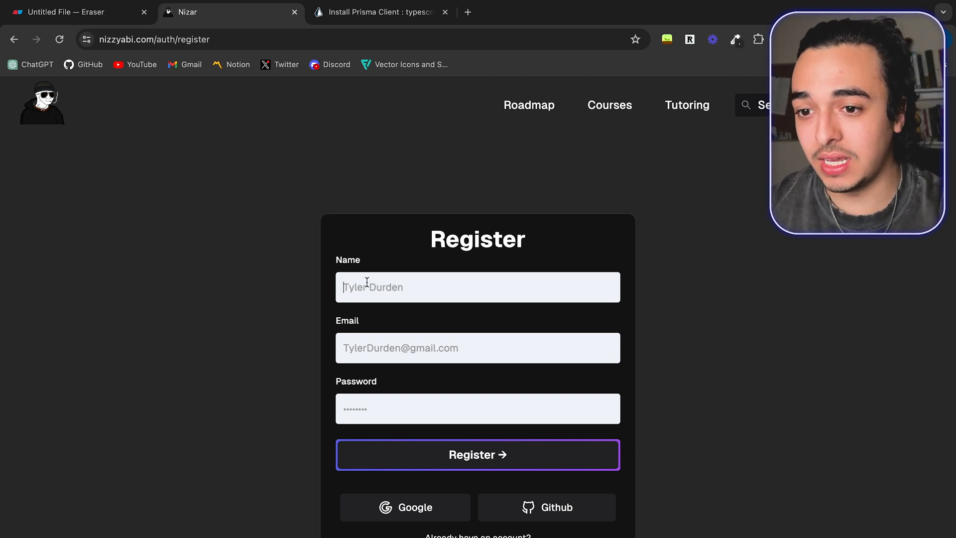
pyautogui.write('john')
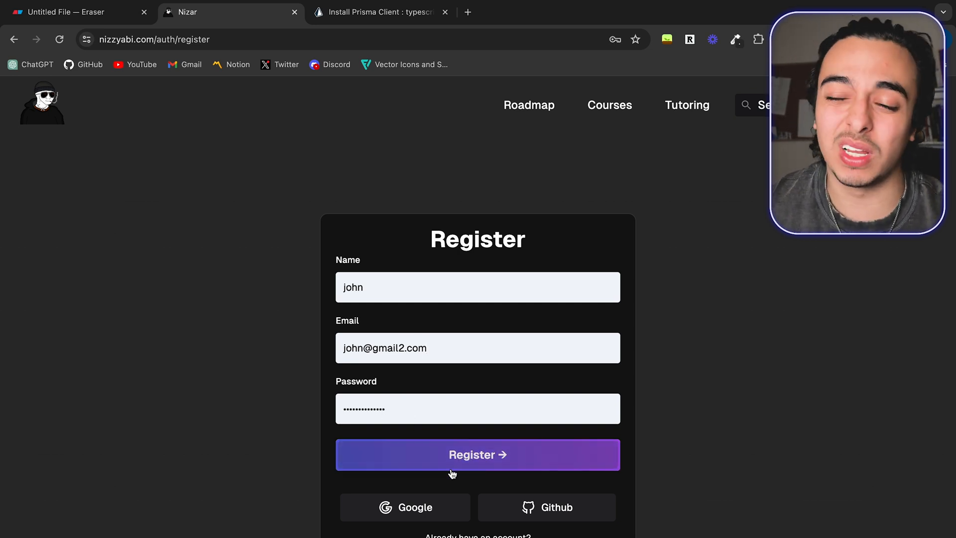
pyautogui.click(477, 454)
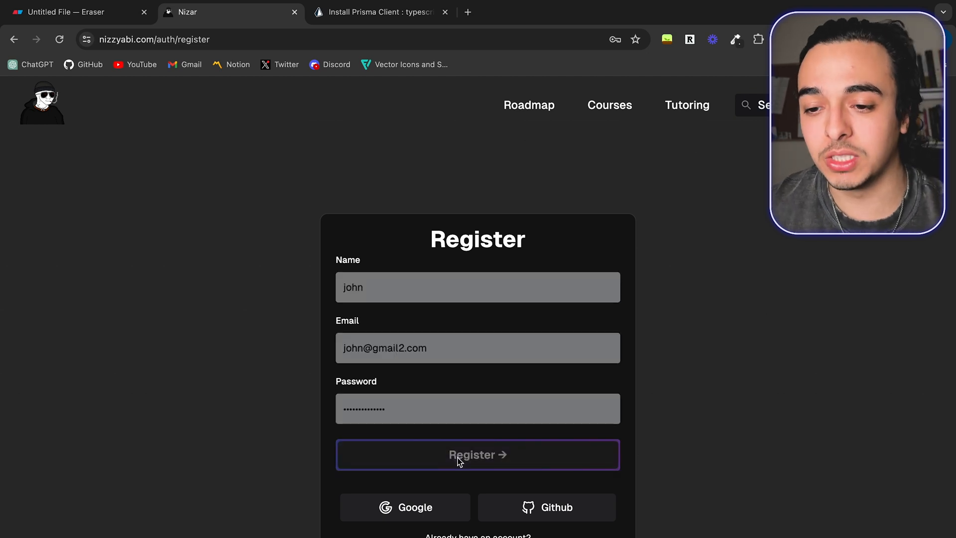
pyautogui.click(478, 454)
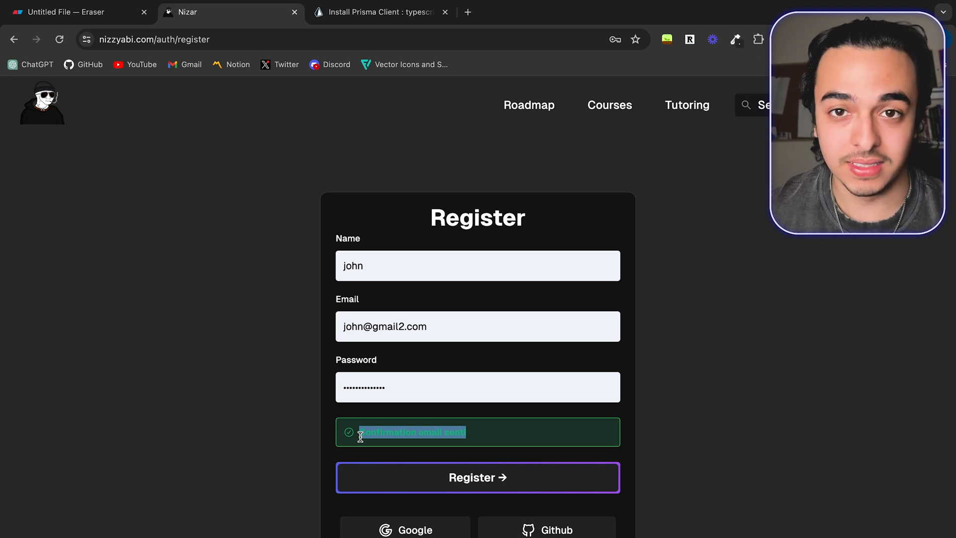
# Back in Eraser, place a new text label above Database, then select the API heading
pyautogui.click(73, 11)
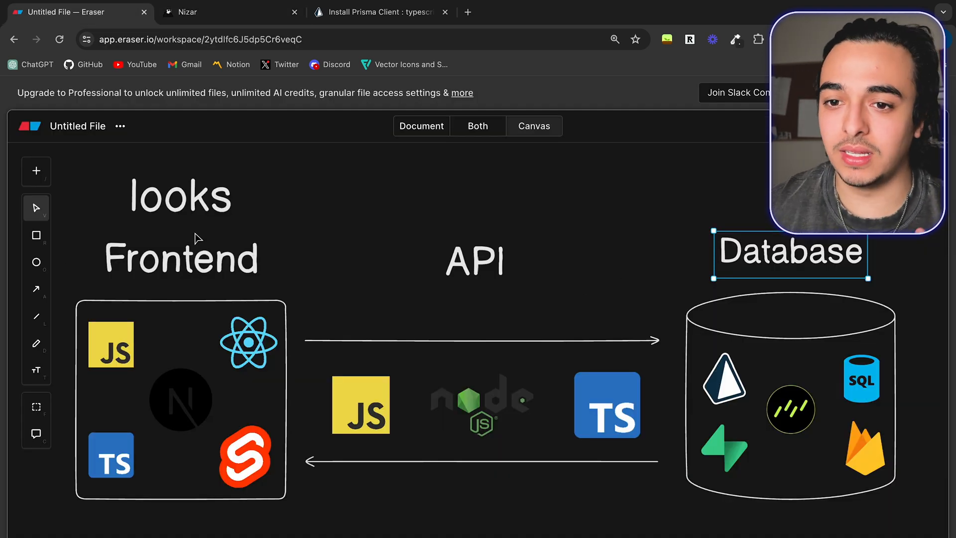
pyautogui.click(35, 370)
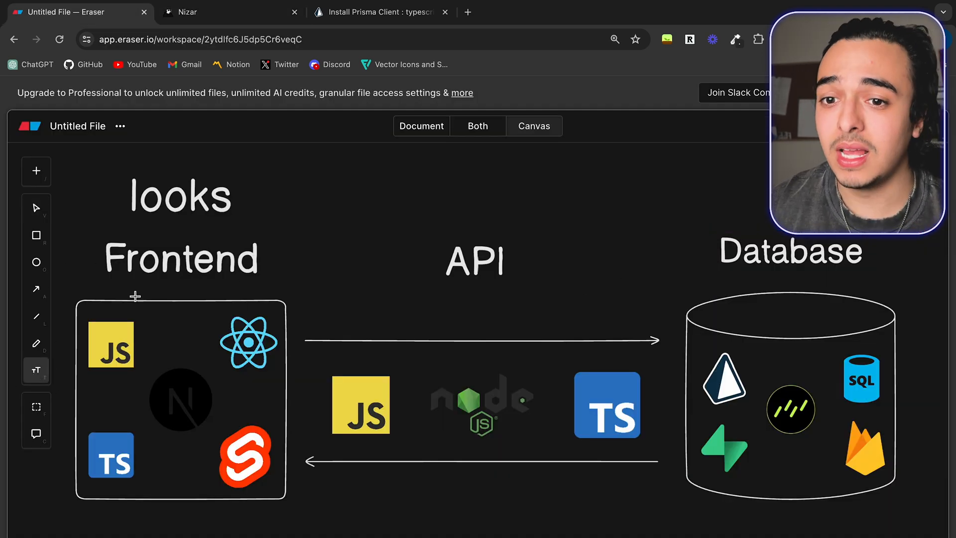
pyautogui.click(35, 208)
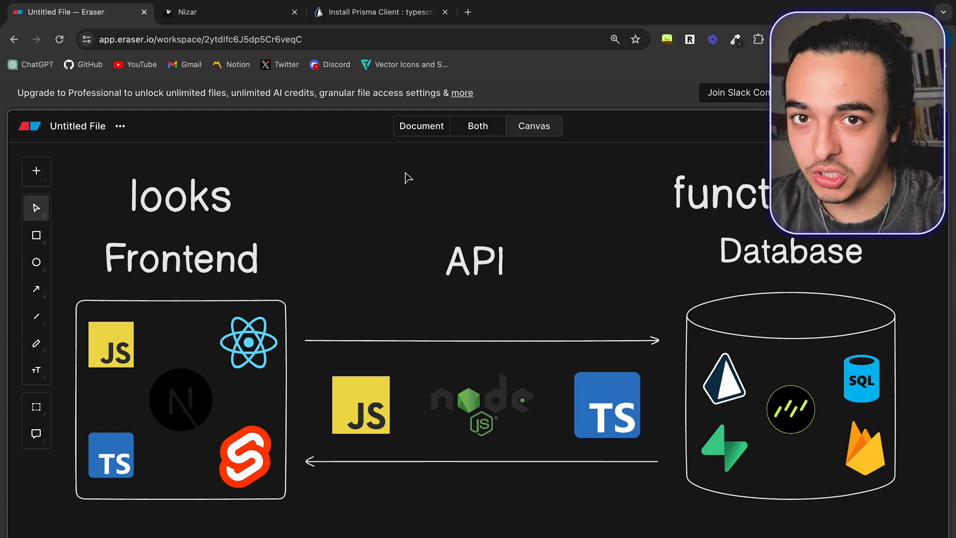
pyautogui.click(481, 261)
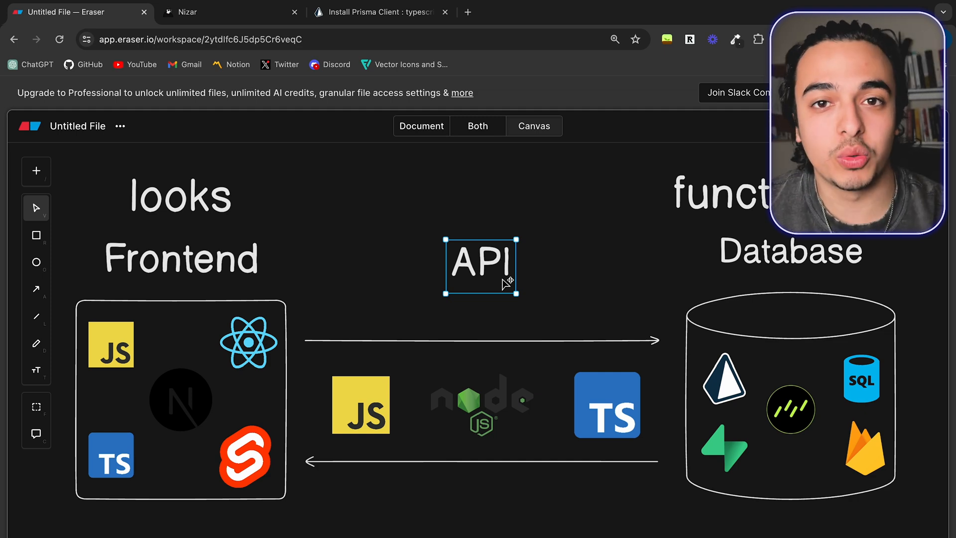
pyautogui.click(701, 183)
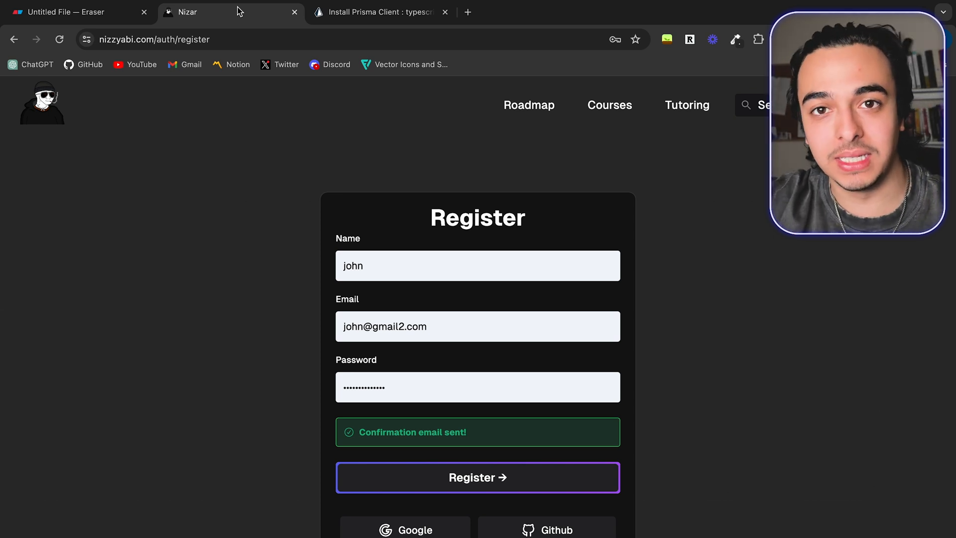
# Switch from the registration confirmation to schema.prisma in VS Code
pyautogui.click(73, 11)
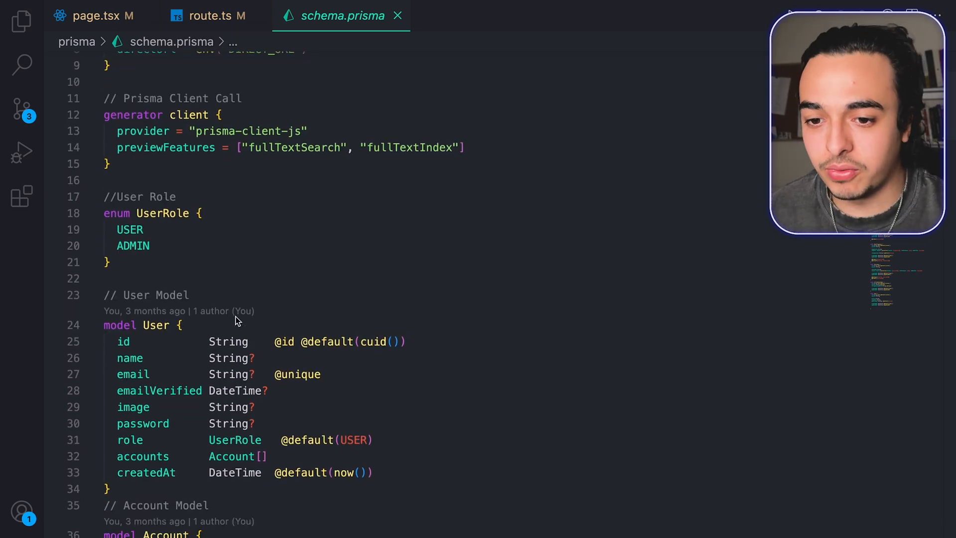
# Reveal schema.prisma in the file explorer and scroll past its datasource and generator
pyautogui.click(21, 21)
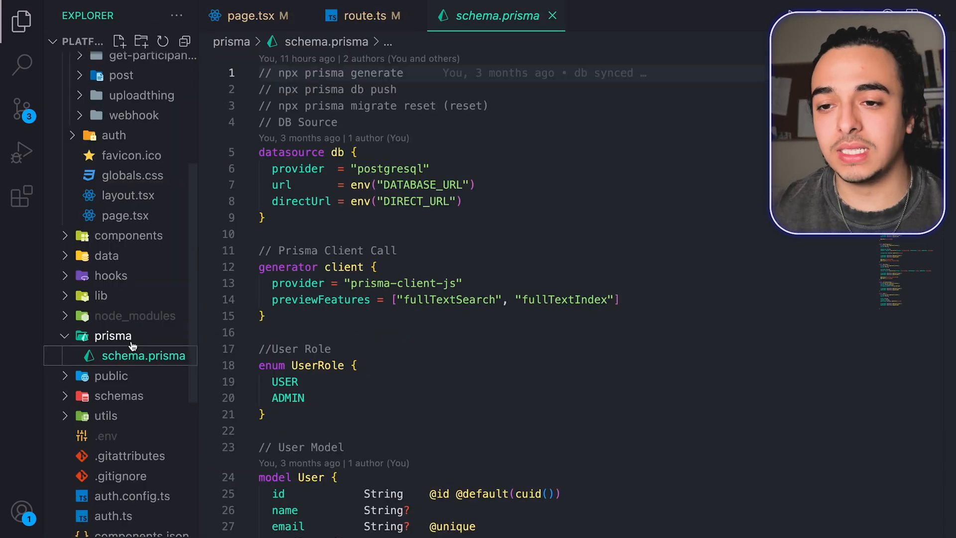
pyautogui.moveTo(143, 355)
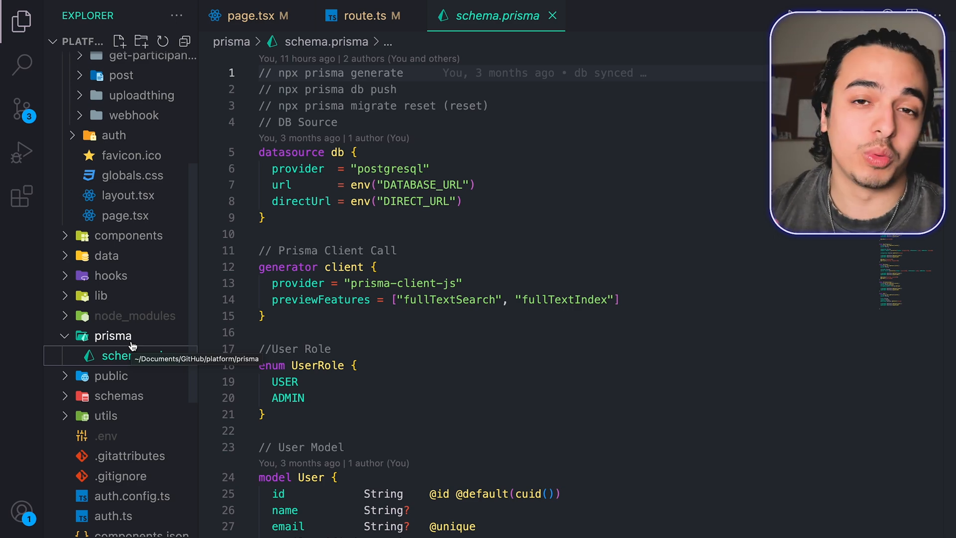
pyautogui.scroll(-3)
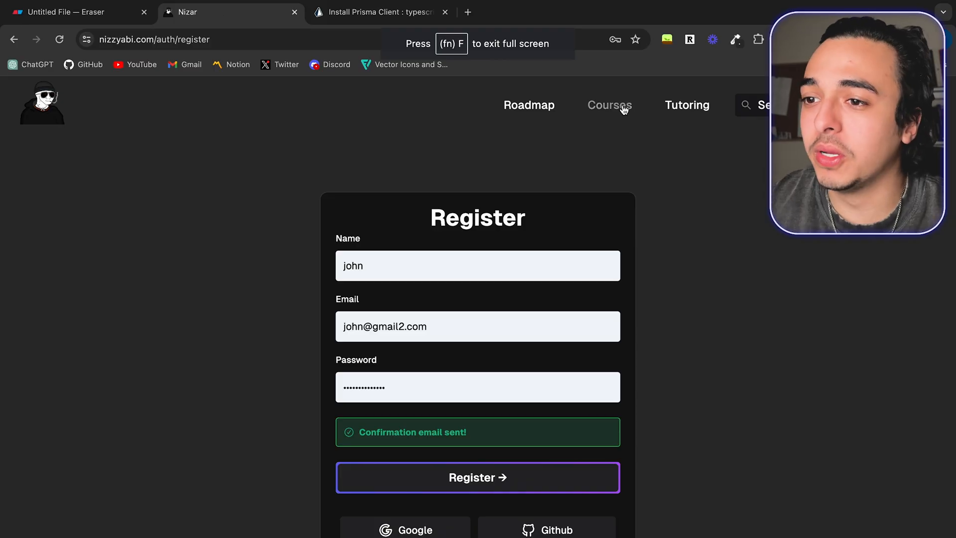
# Create a course titled 'js' on nizzyabi.com and scroll through its Course Setup page
pyautogui.click(610, 105)
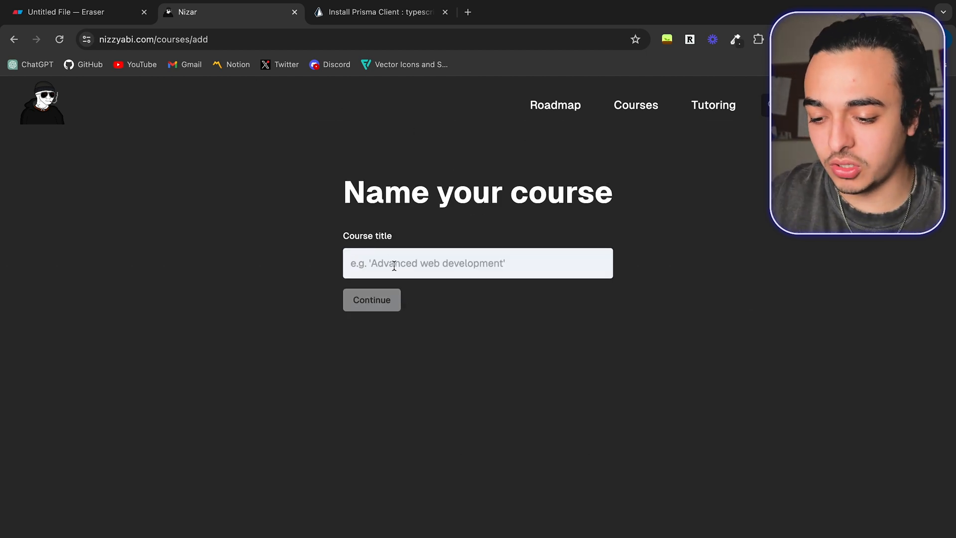
pyautogui.click(371, 300)
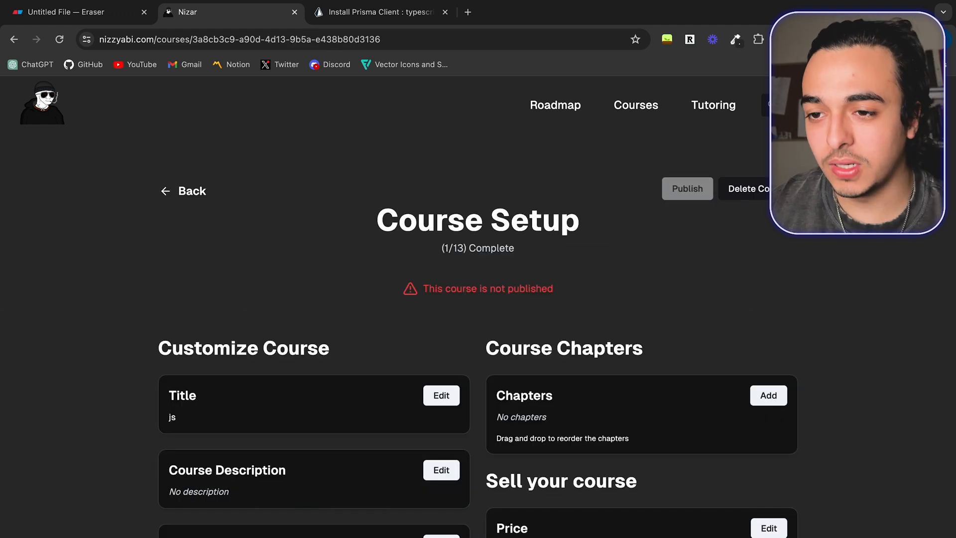
pyautogui.scroll(-3)
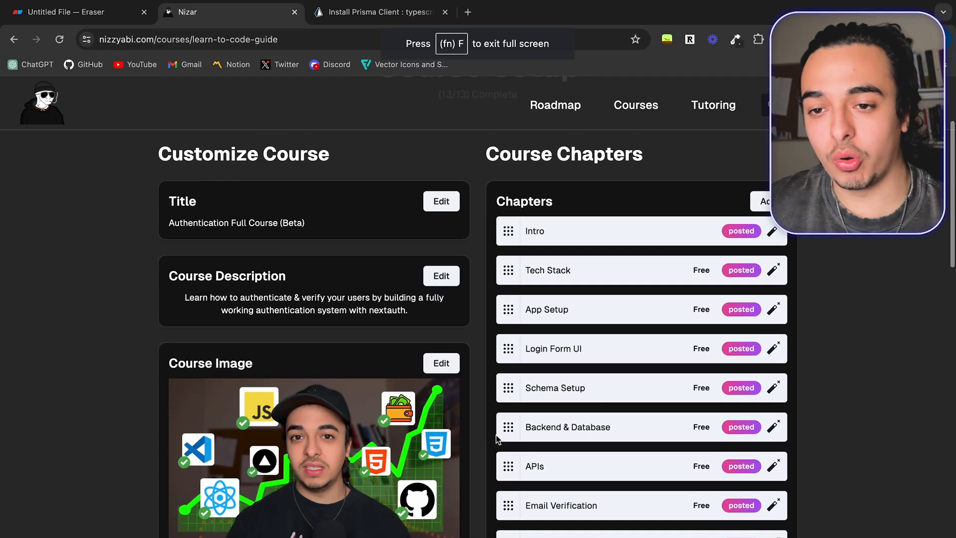
pyautogui.scroll(-3)
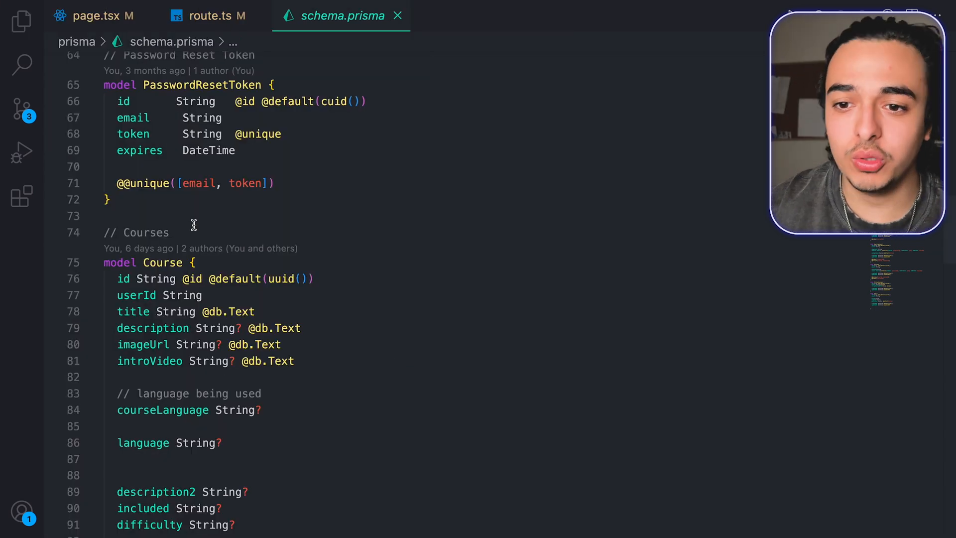
# Scroll through the Course and Chapter models, highlighting Course Description and the description field
pyautogui.scroll(-3)
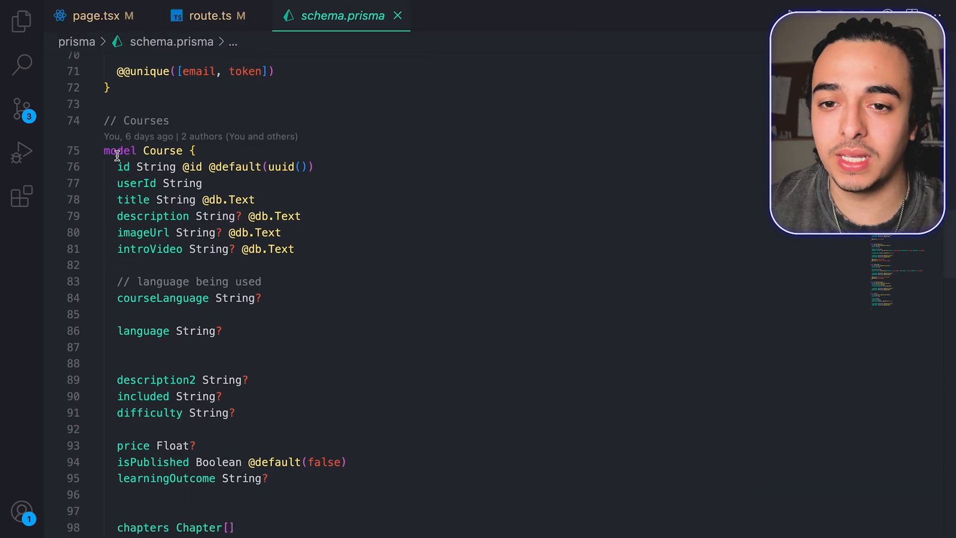
pyautogui.scroll(-3)
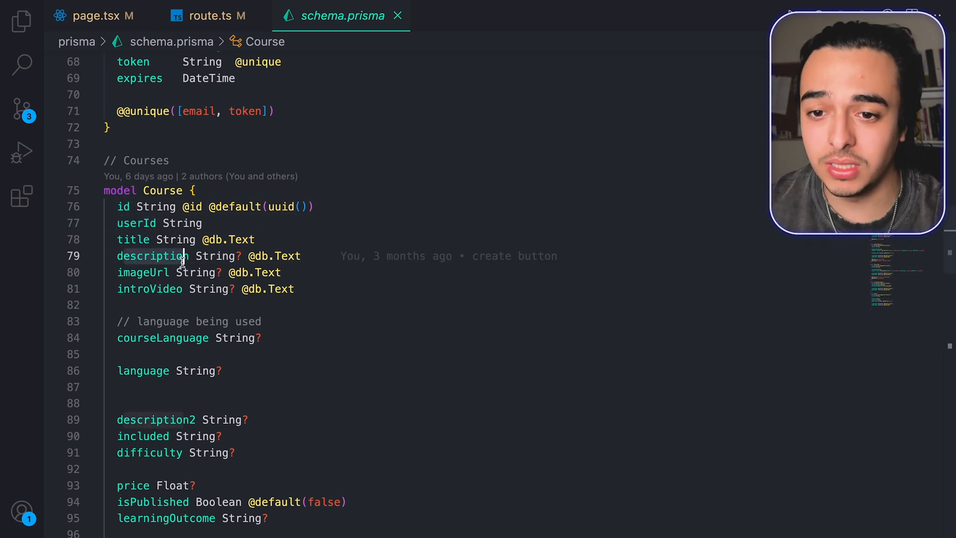
pyautogui.moveTo(147, 288)
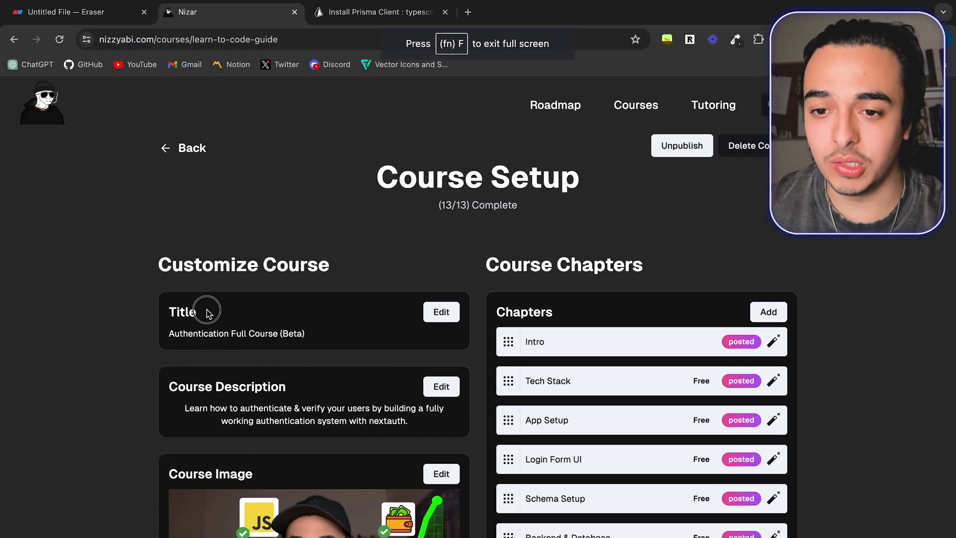
pyautogui.doubleClick(227, 386)
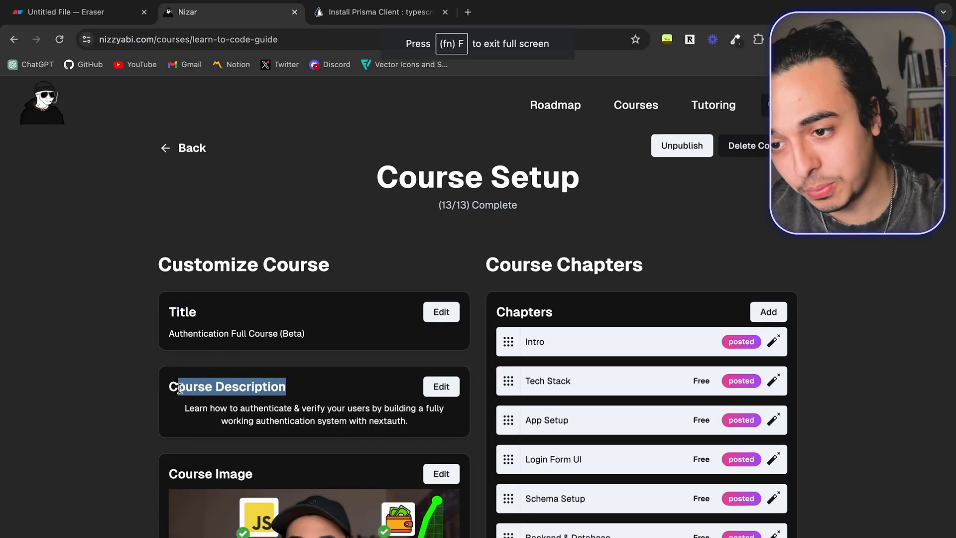
pyautogui.scroll(-3)
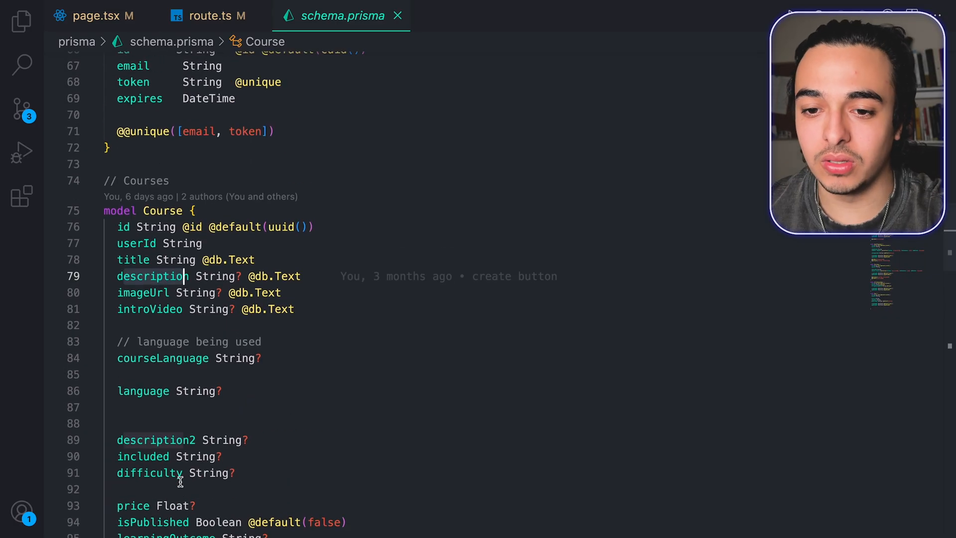
pyautogui.scroll(-3)
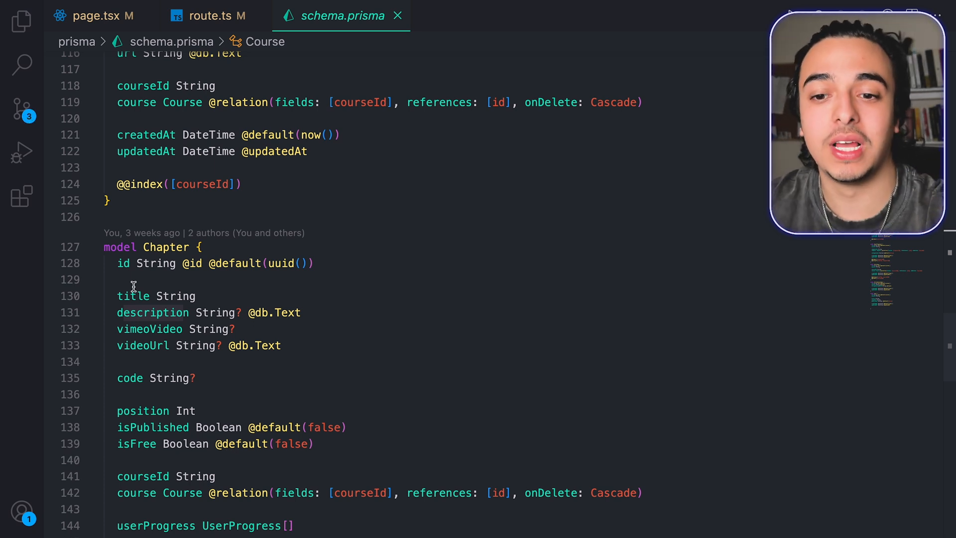
pyautogui.click(122, 312)
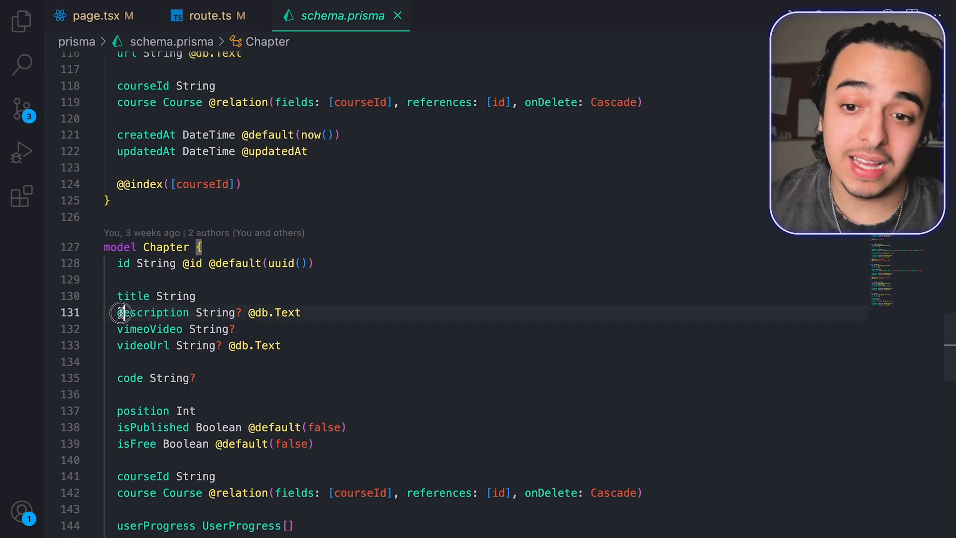
pyautogui.scroll(-3)
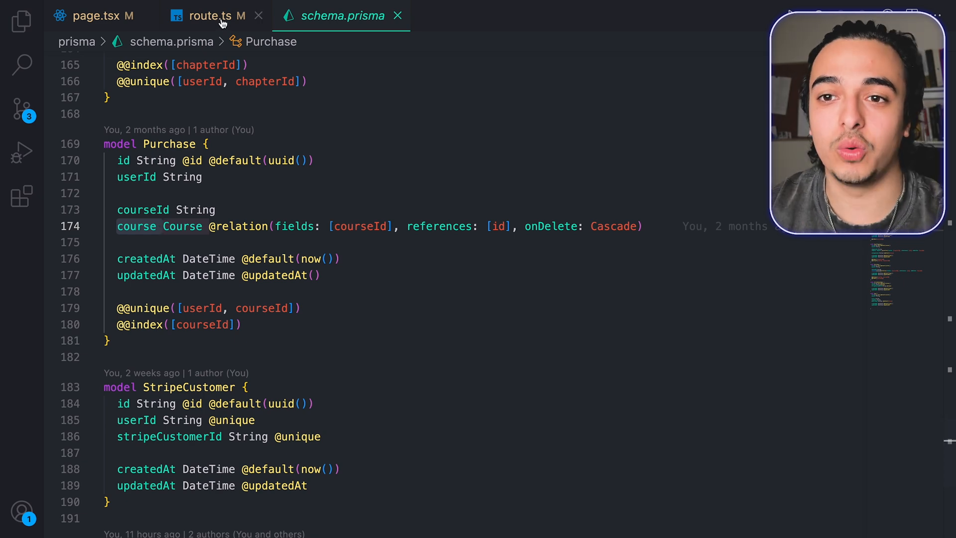
# Compare the courses route.ts with page.tsx's onSubmit handler, then show the Eraser diagram
pyautogui.click(211, 15)
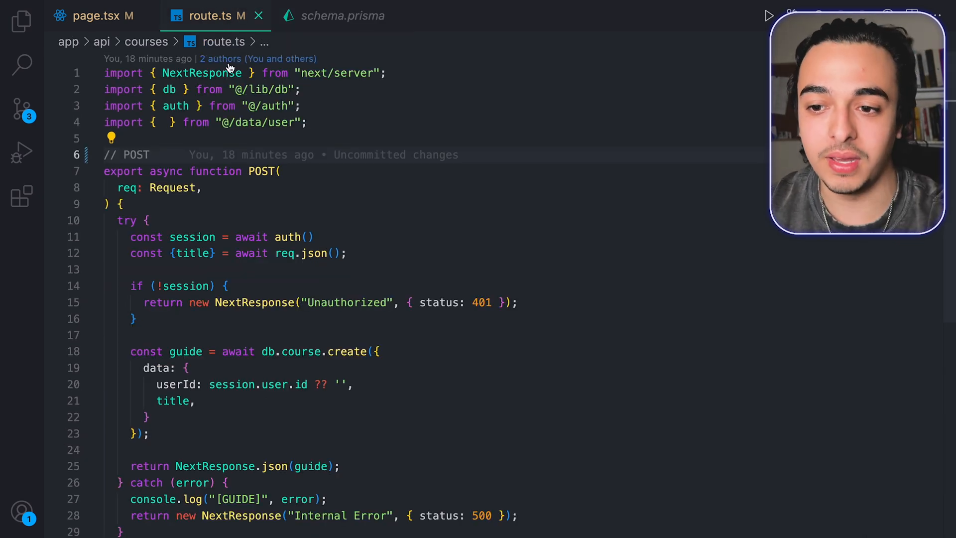
pyautogui.click(91, 15)
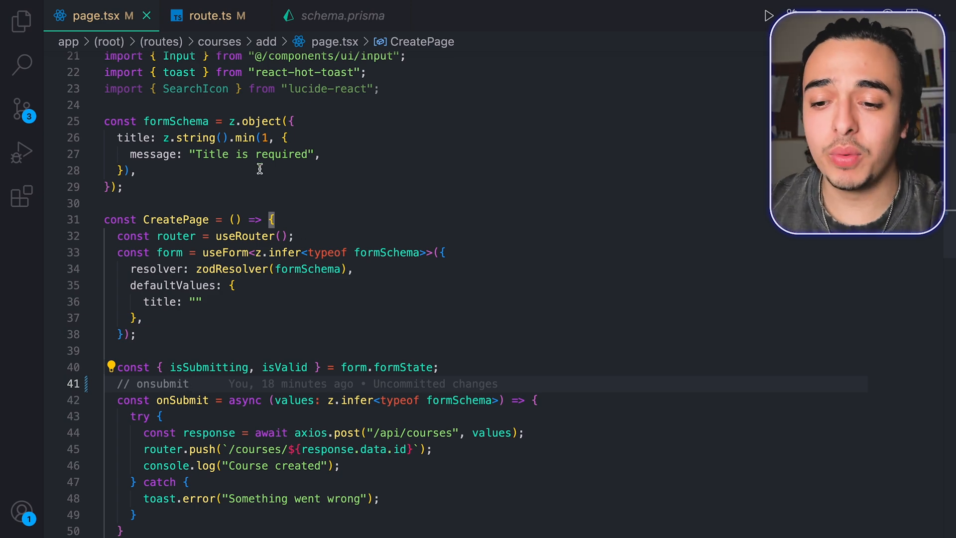
pyautogui.scroll(-3)
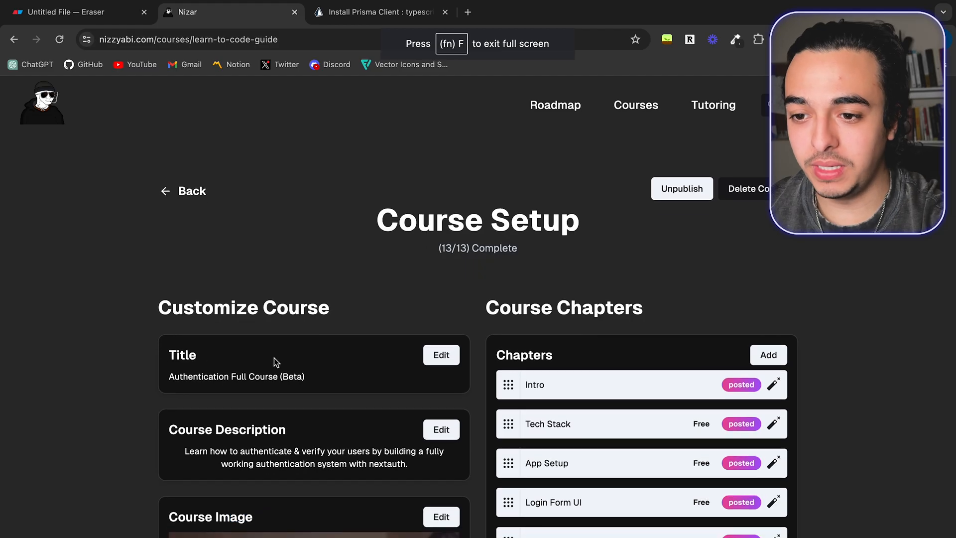
pyautogui.click(441, 355)
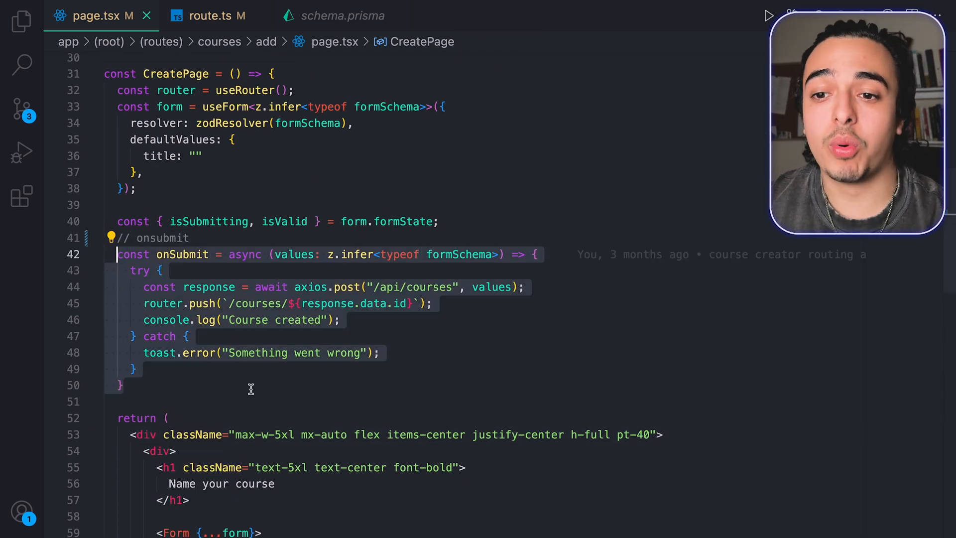
pyautogui.scroll(-3)
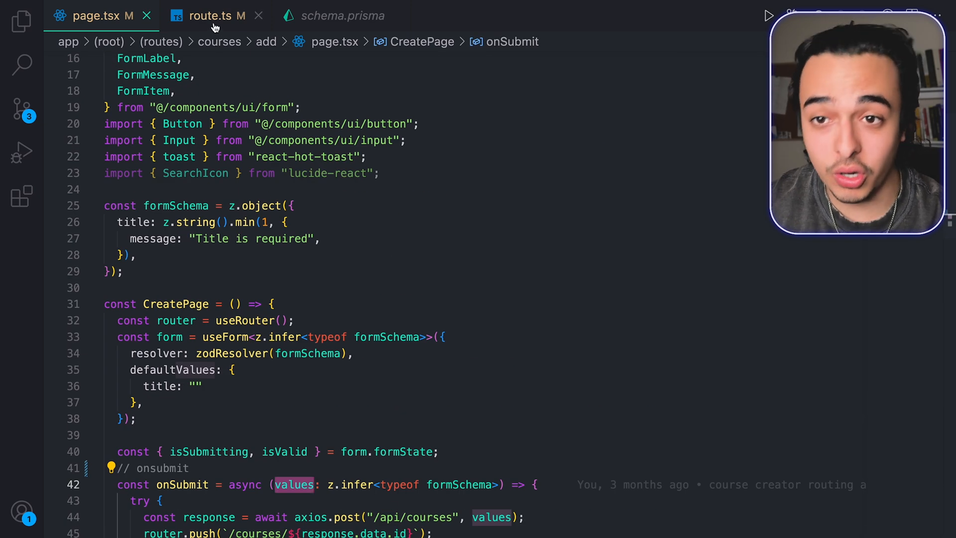
pyautogui.click(215, 16)
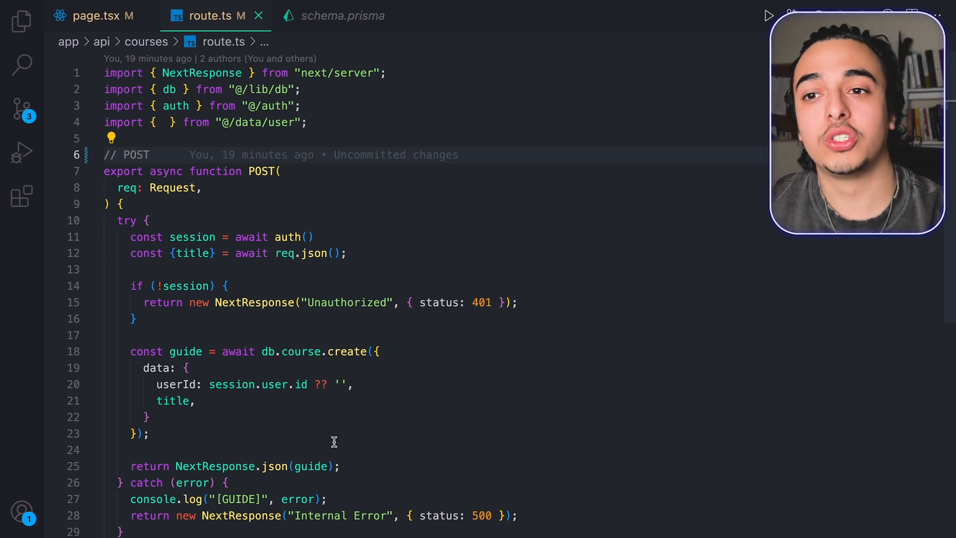
pyautogui.click(342, 16)
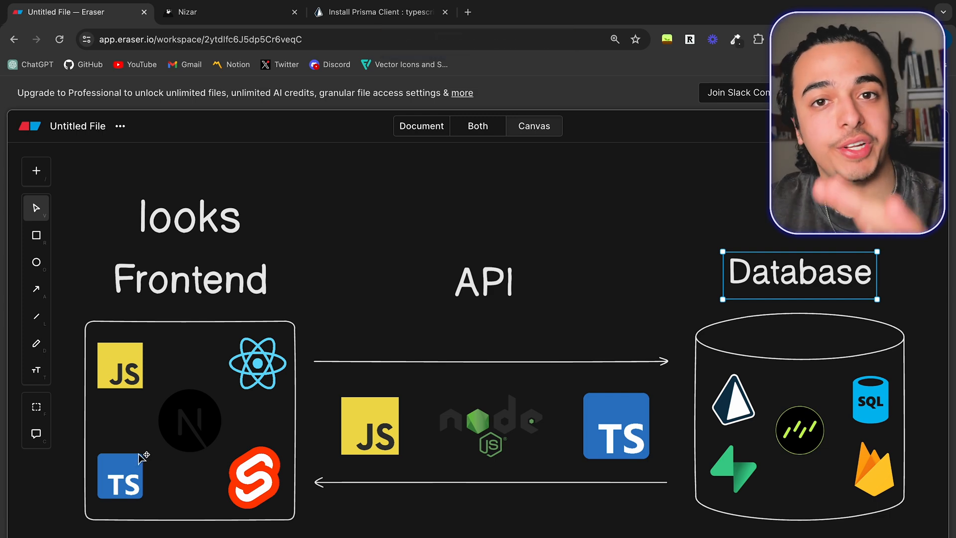
pyautogui.moveTo(508, 292)
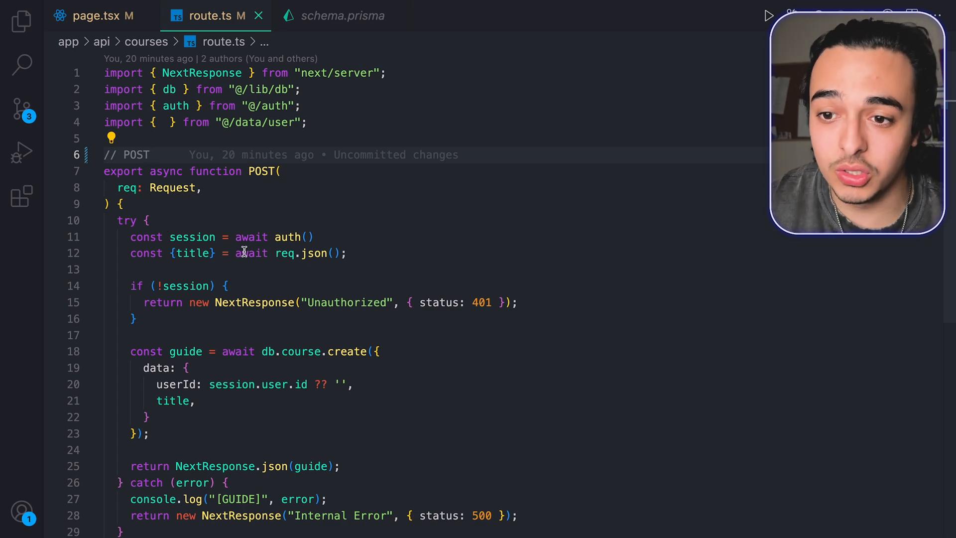
# Trace the add-course request through route.ts's database create call to the Course model
pyautogui.click(91, 15)
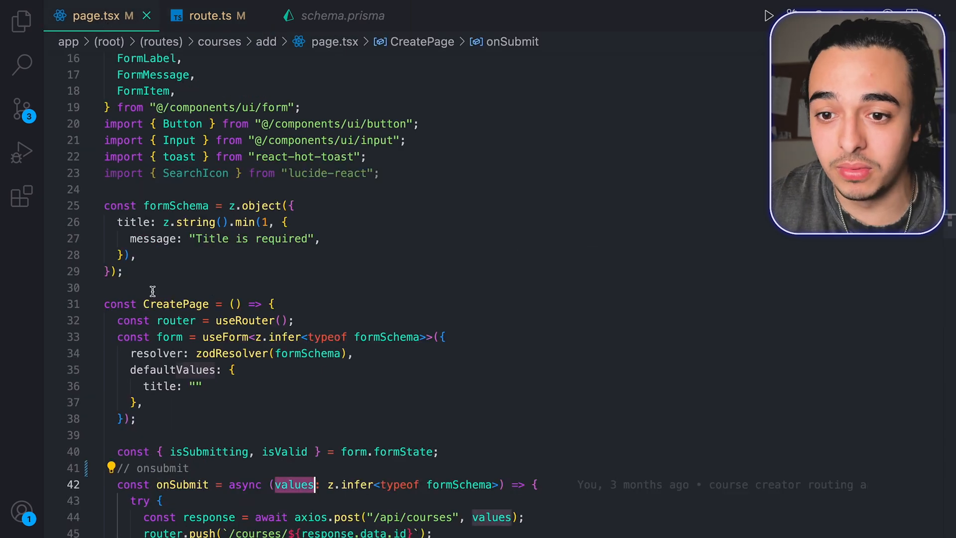
pyautogui.scroll(-3)
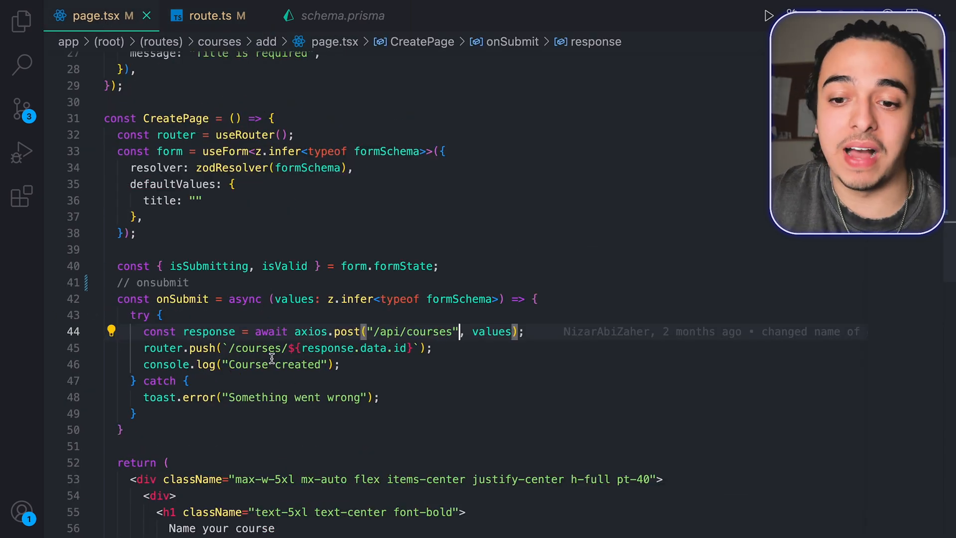
pyautogui.click(214, 15)
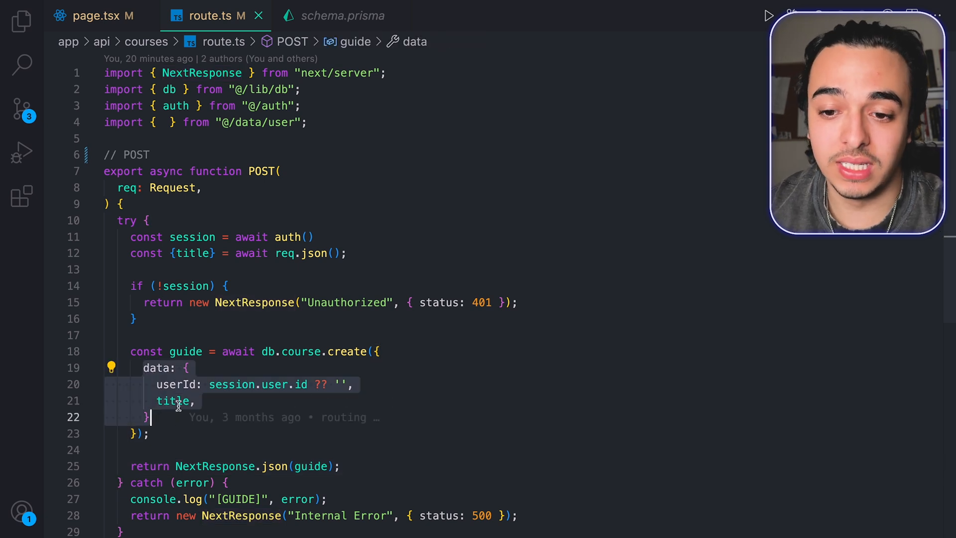
pyautogui.click(173, 401)
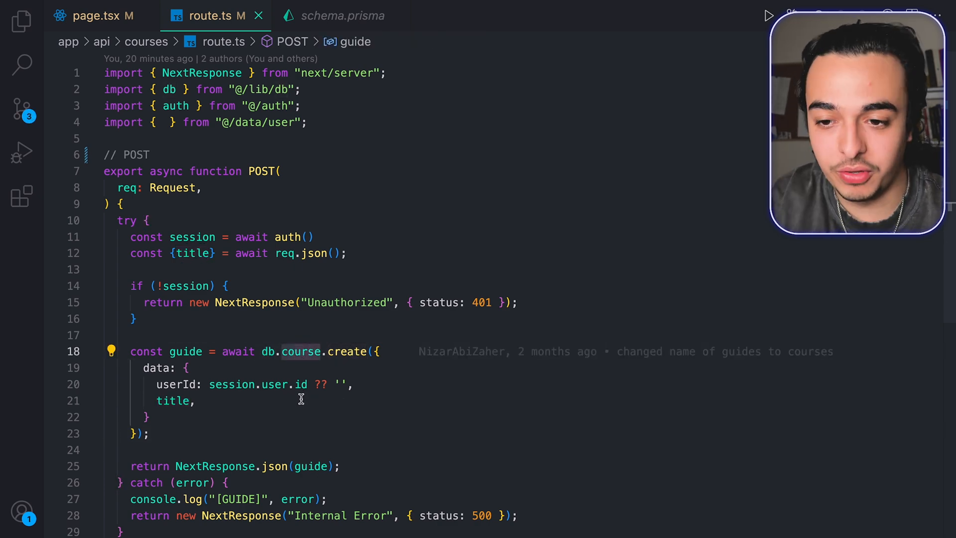
pyautogui.click(342, 15)
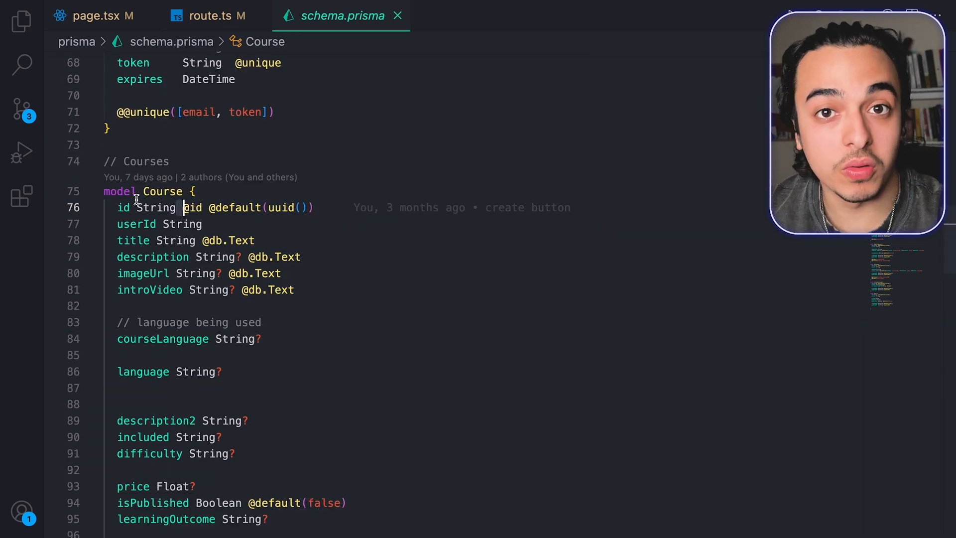
pyautogui.click(211, 15)
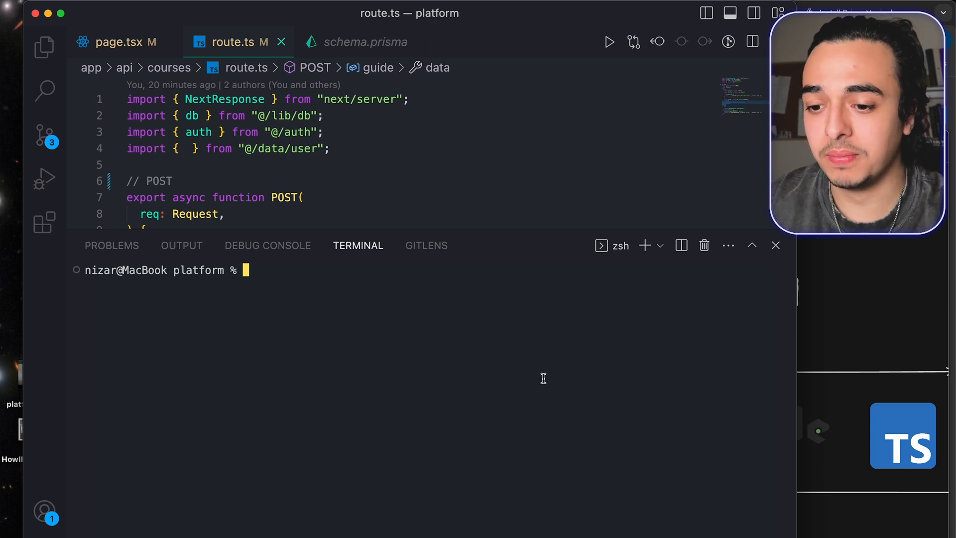
# Launch Prisma Studio to view the Course table, then create a course titled 'Hello'
pyautogui.write('npx prisma stu')
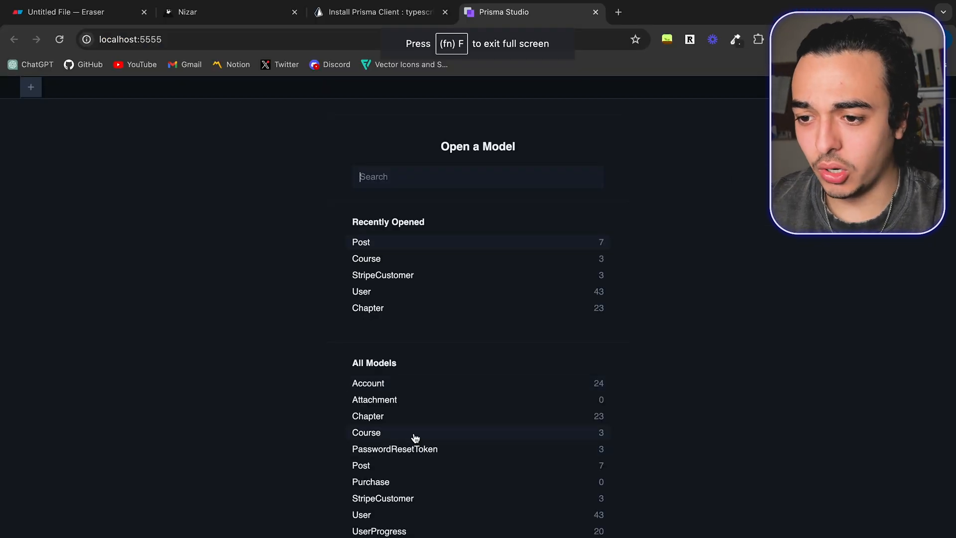
pyautogui.click(366, 432)
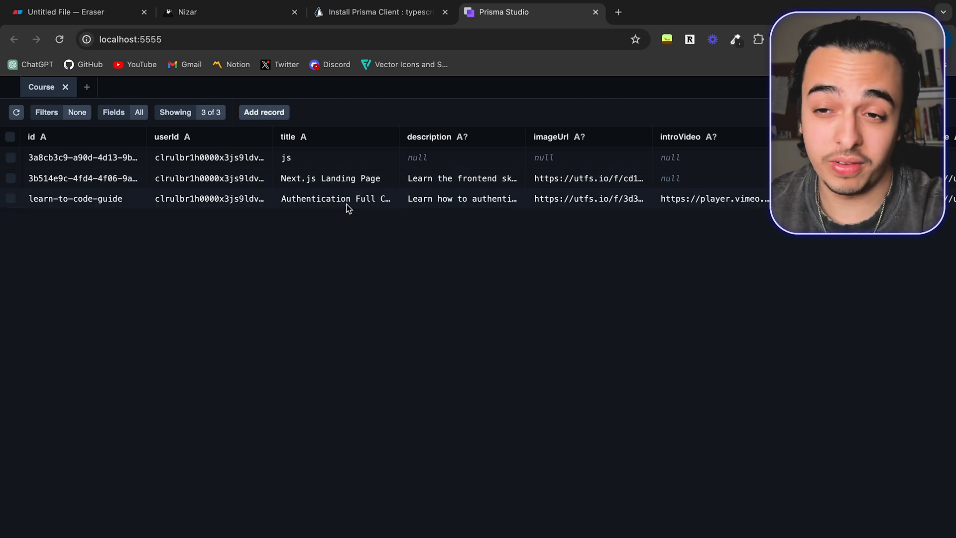
pyautogui.click(187, 11)
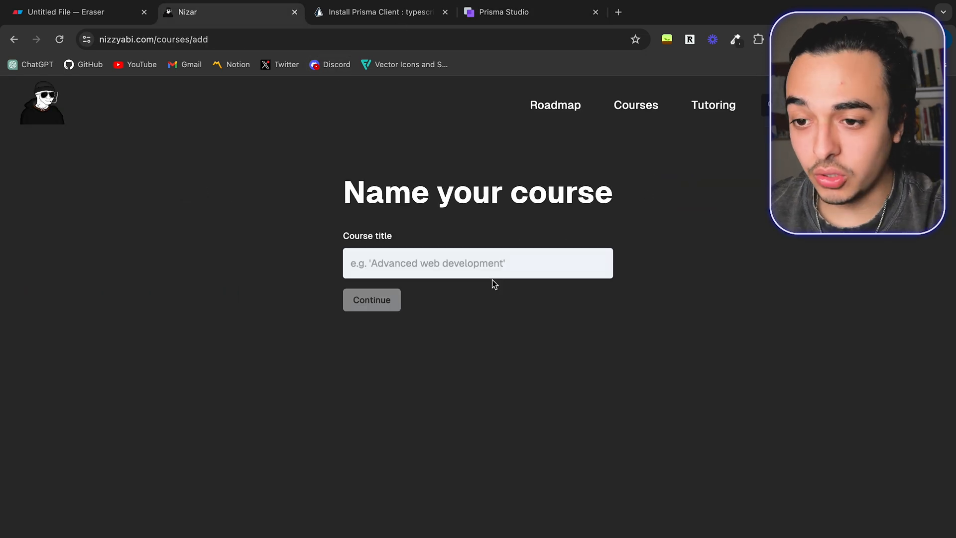
pyautogui.click(478, 263)
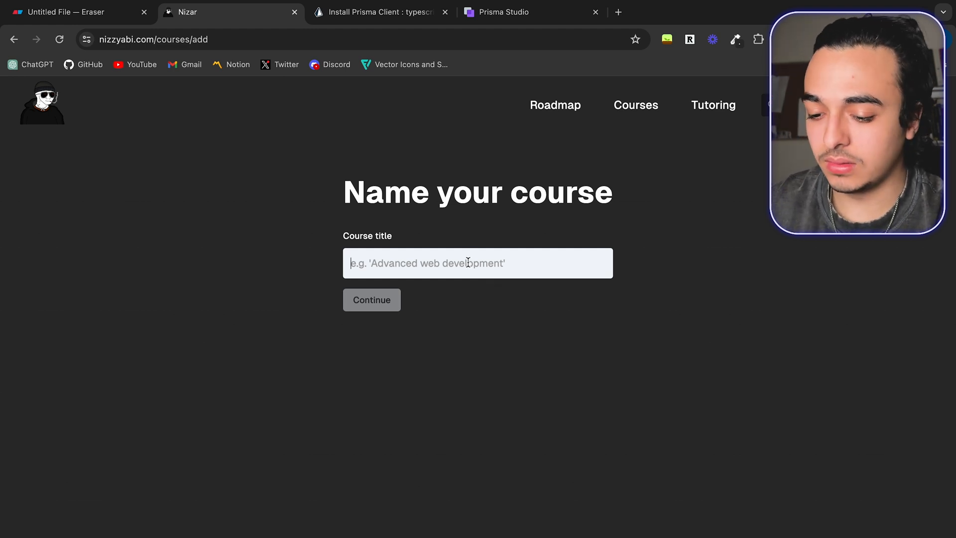
pyautogui.write('Hello')
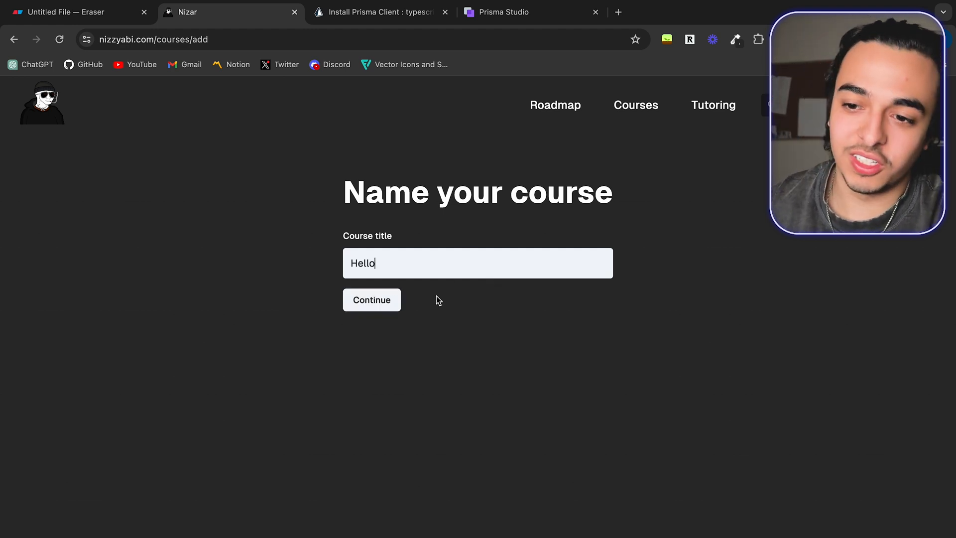
pyautogui.click(370, 299)
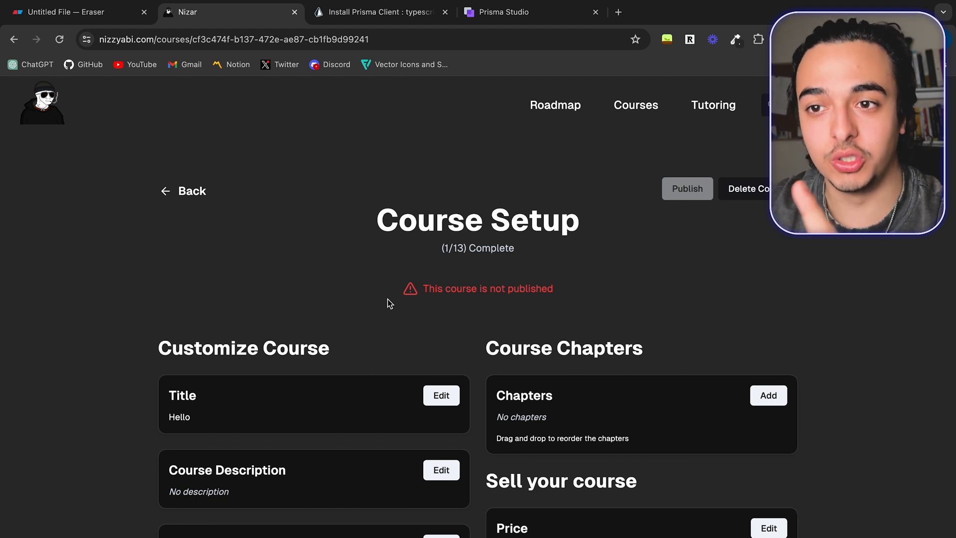
# Reload Prisma Studio's Course table, review route.ts and page.tsx, and find the new Hello row
pyautogui.click(530, 12)
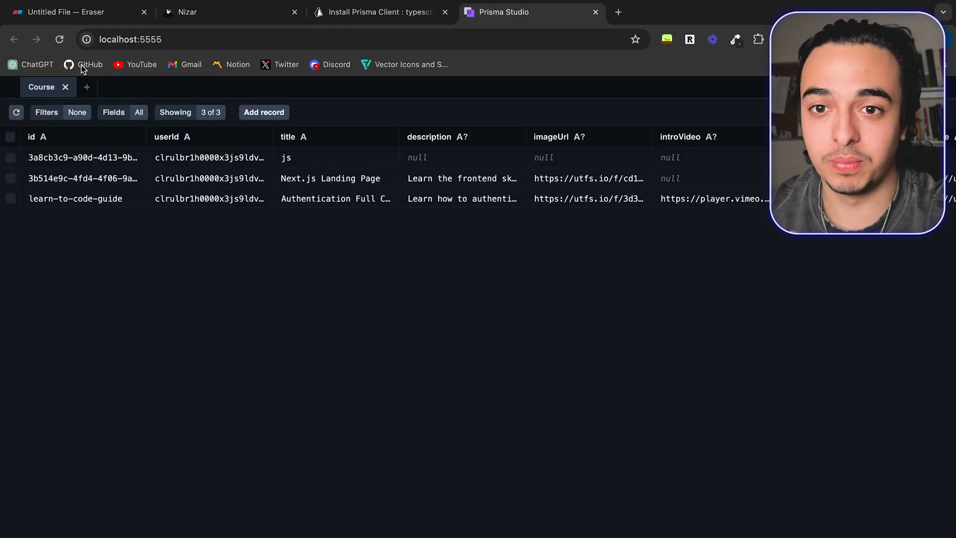
pyautogui.click(59, 39)
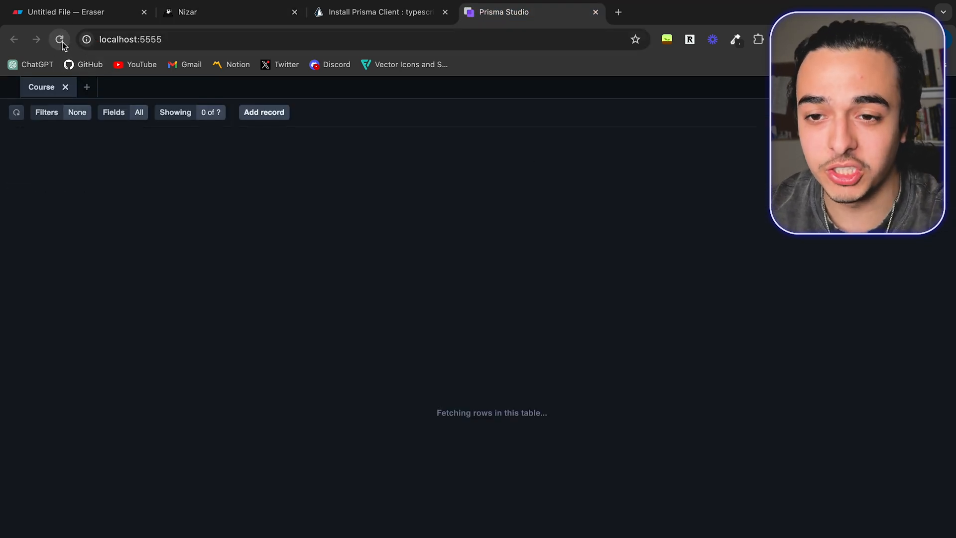
pyautogui.click(60, 39)
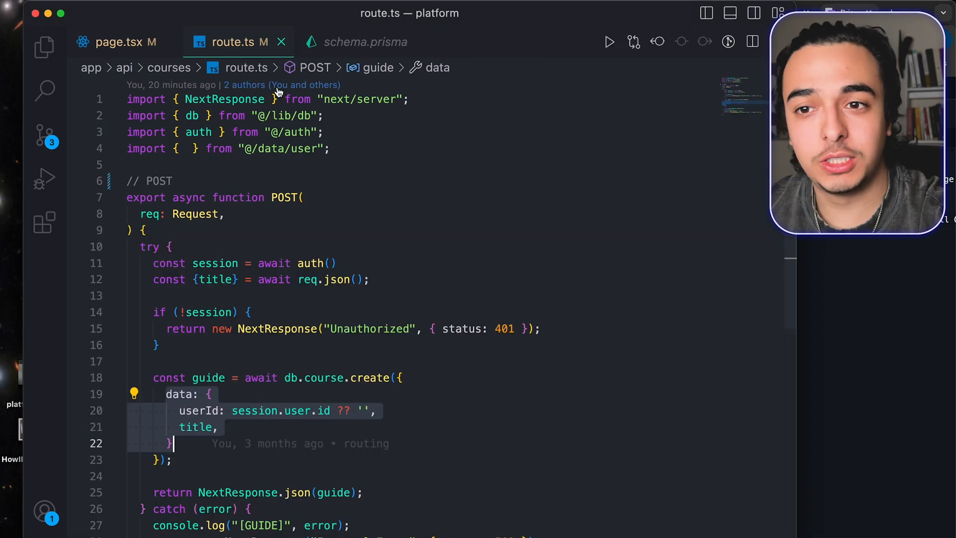
pyautogui.click(119, 42)
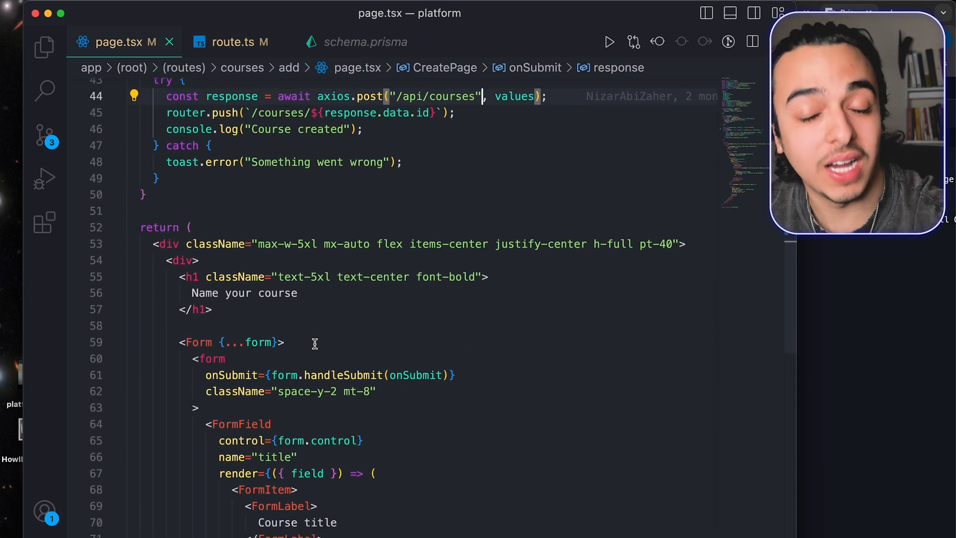
pyautogui.click(233, 41)
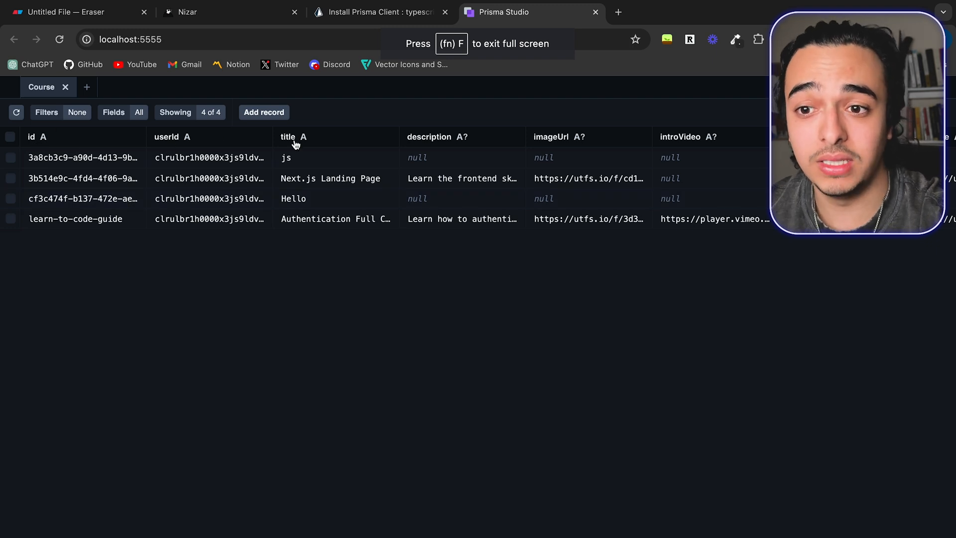
pyautogui.moveTo(576, 146)
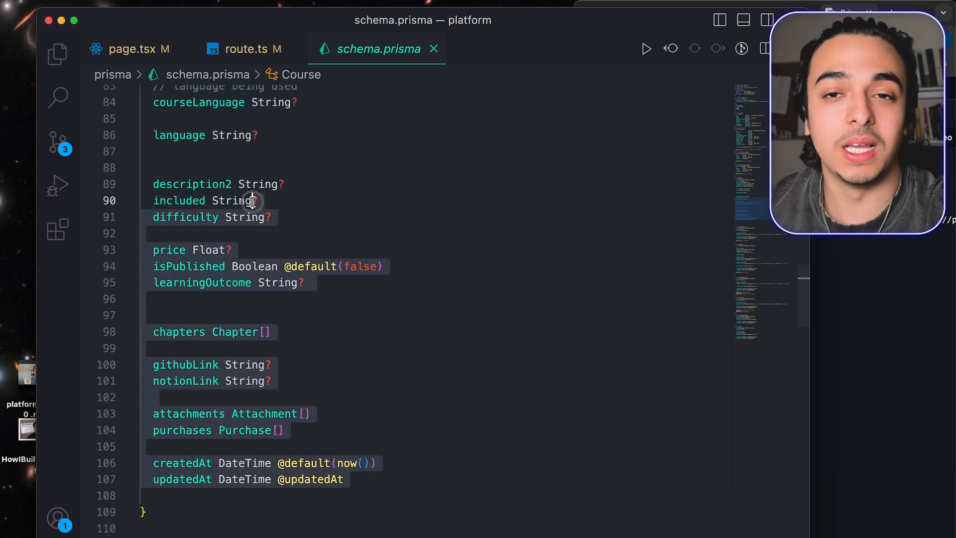
# Compare the Hello course's empty setup page with schema.prisma in VS Code
pyautogui.click(238, 16)
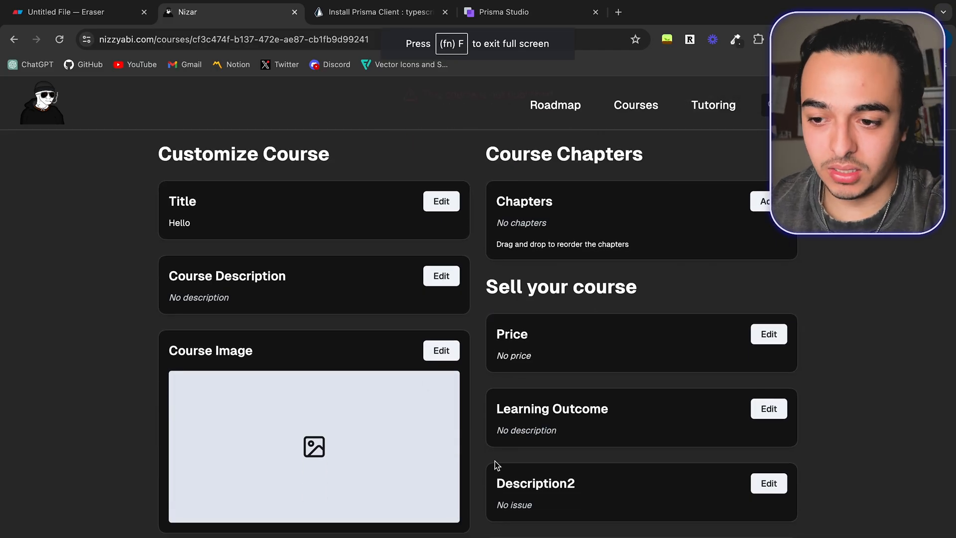
pyautogui.click(378, 11)
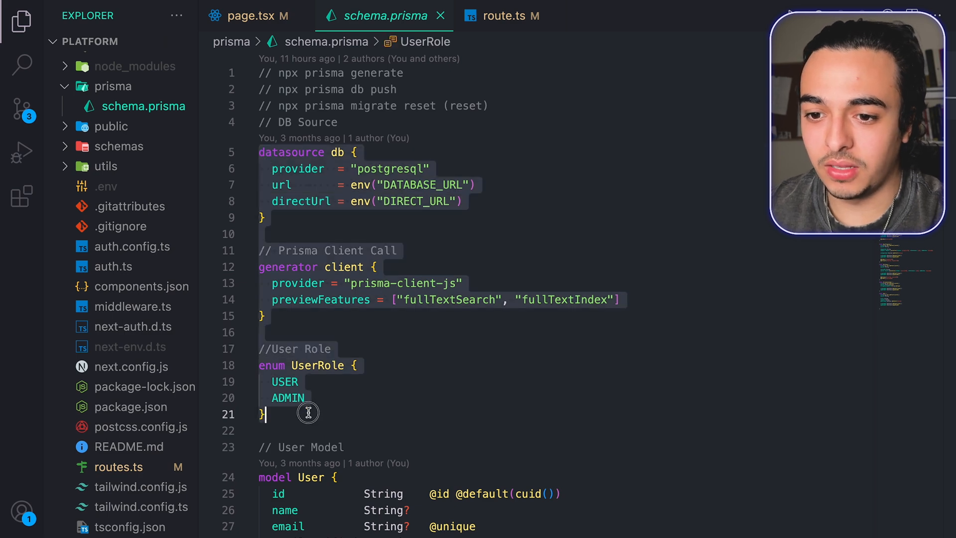
# Scroll schema.prisma, collapse the prisma folder, and open components/courses-list.tsx
pyautogui.scroll(-3)
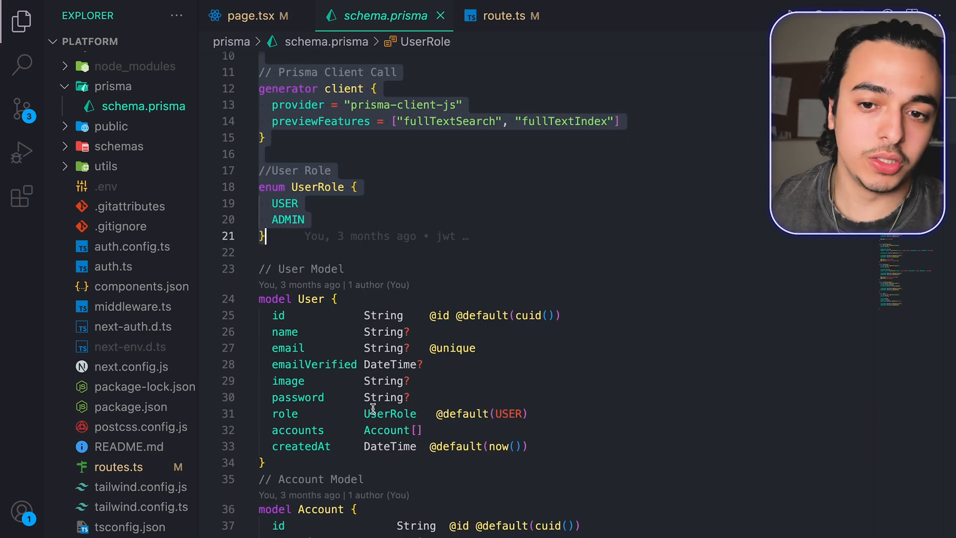
pyautogui.click(113, 86)
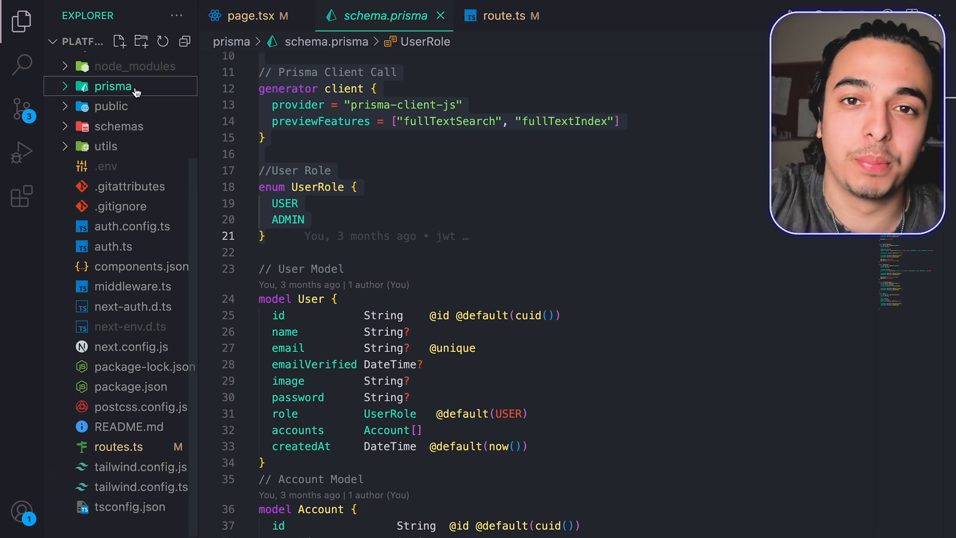
pyautogui.scroll(-3)
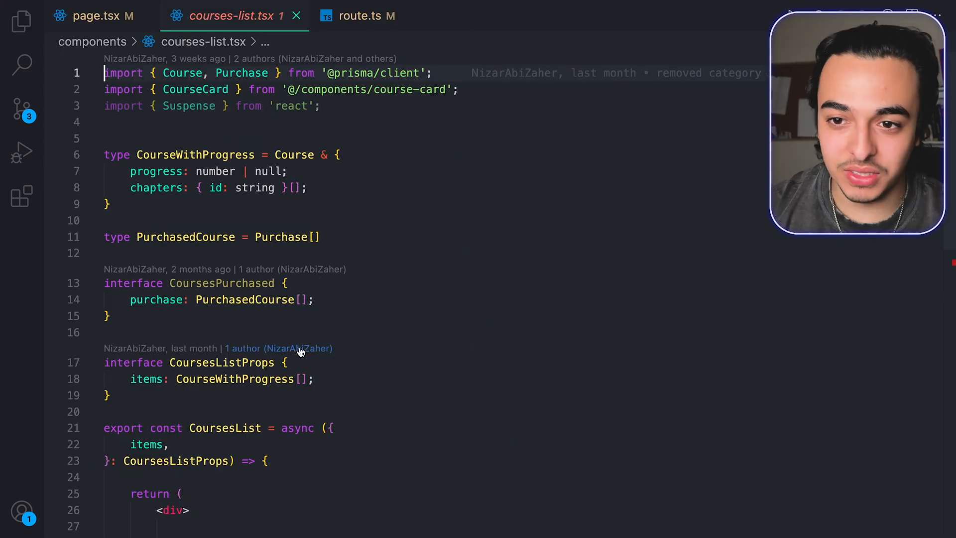
# Inspect the Course type and CourseWithProgress progress field, then go to Discord's general channel
pyautogui.doubleClick(182, 73)
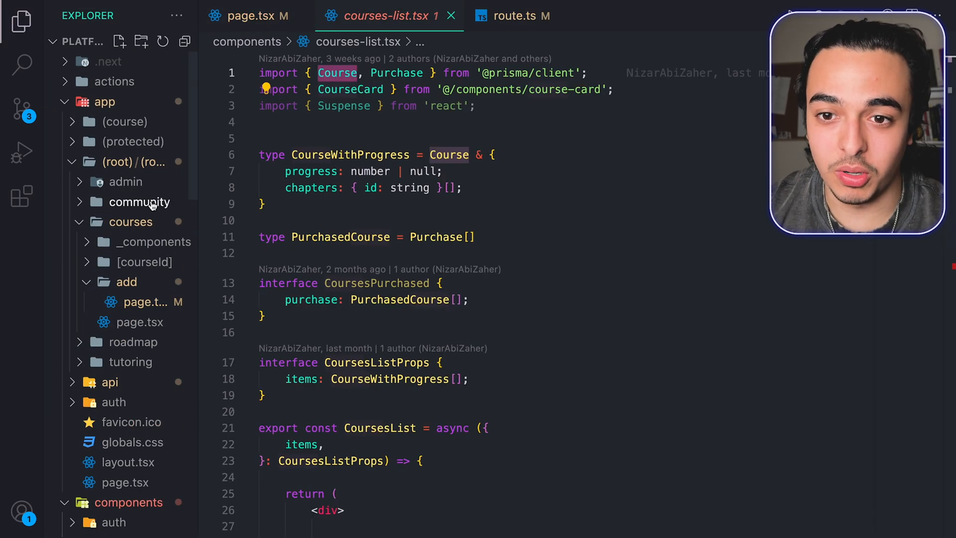
pyautogui.click(385, 16)
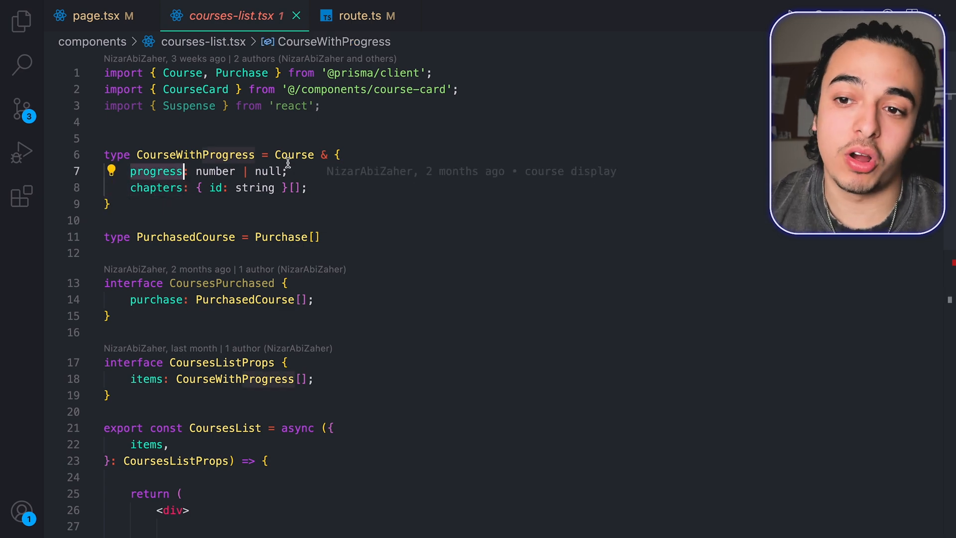
pyautogui.scroll(-3)
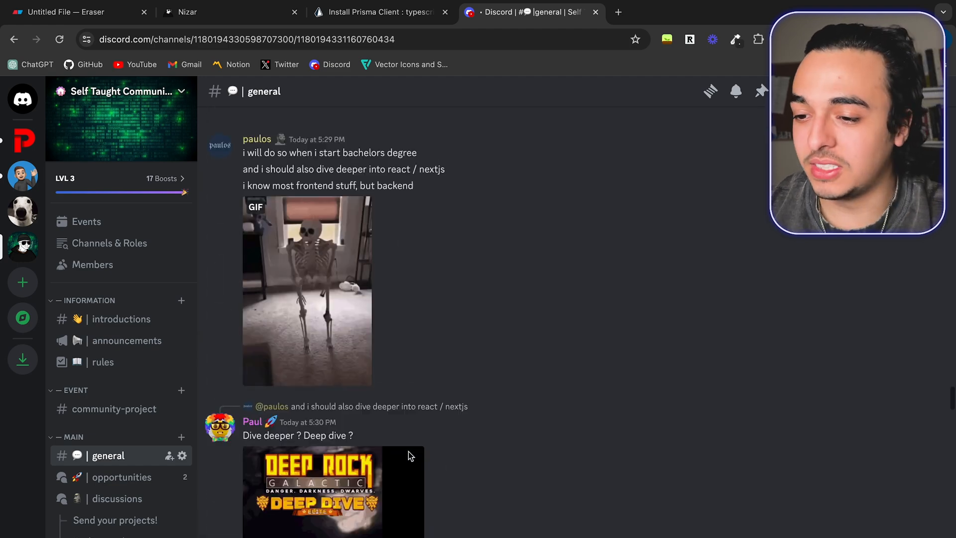
# Scroll to newer Discord messages, then bring up Nizar's Roadmap page on nizzyabi.com
pyautogui.scroll(-3)
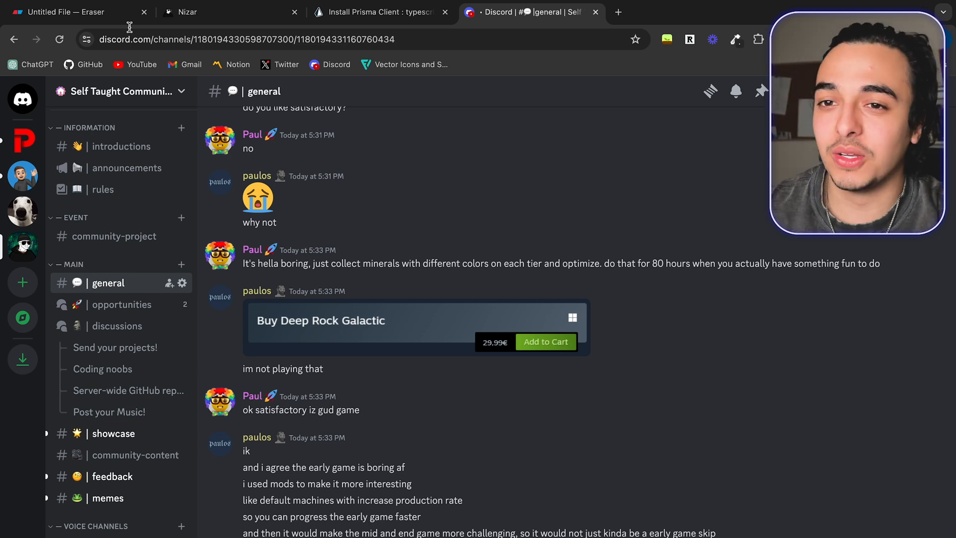
pyautogui.click(231, 12)
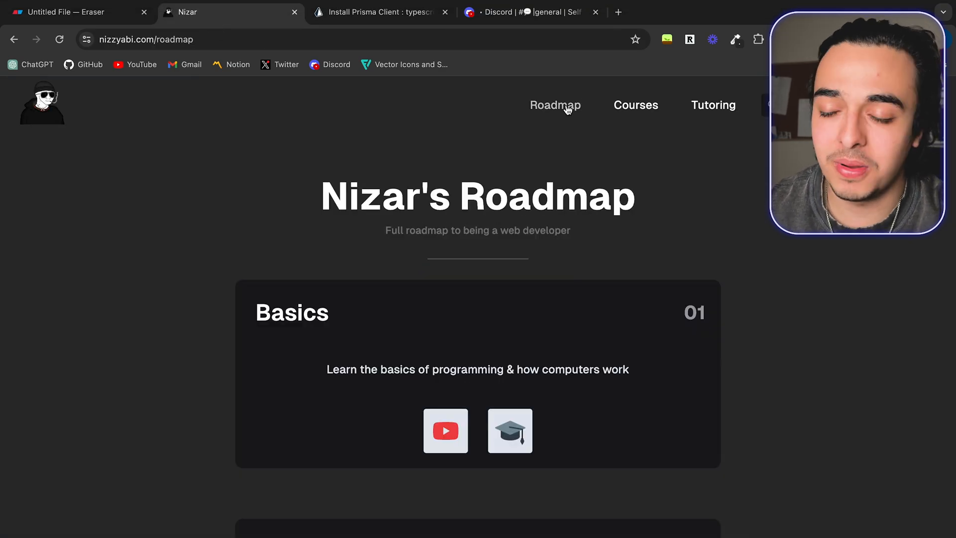
pyautogui.scroll(-3)
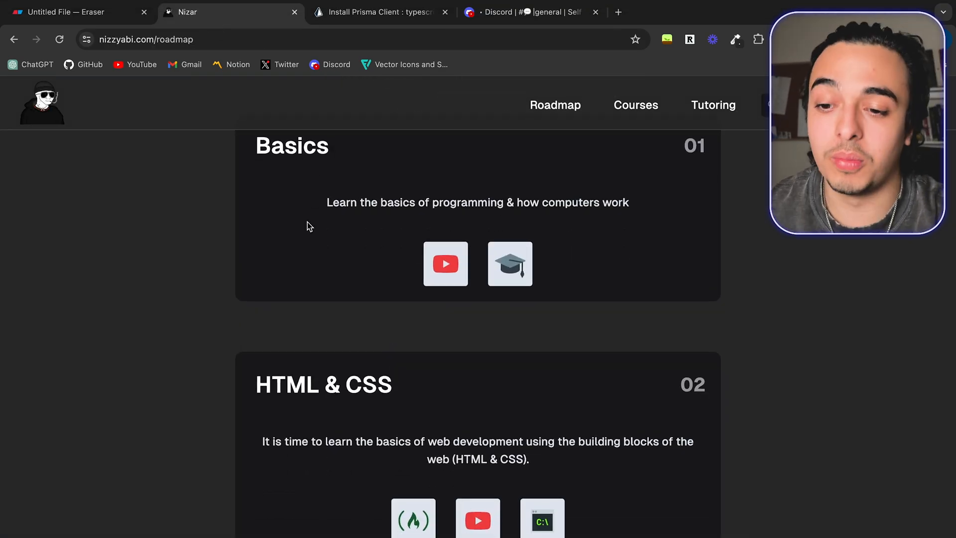
pyautogui.scroll(-3)
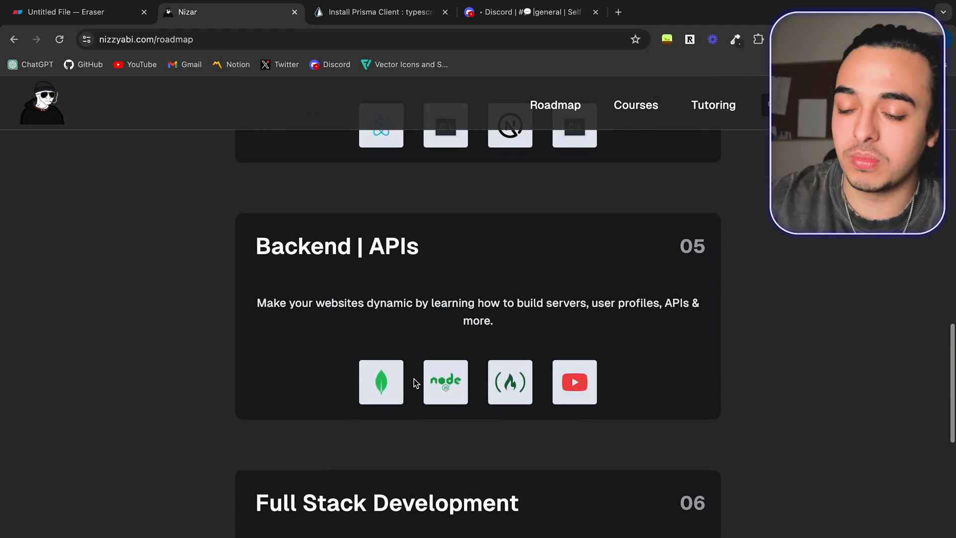
pyautogui.scroll(-3)
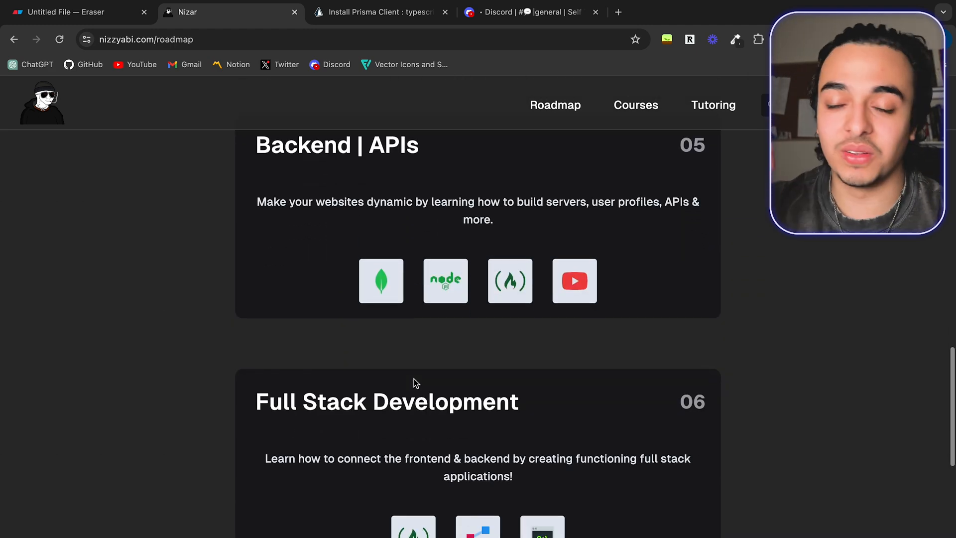